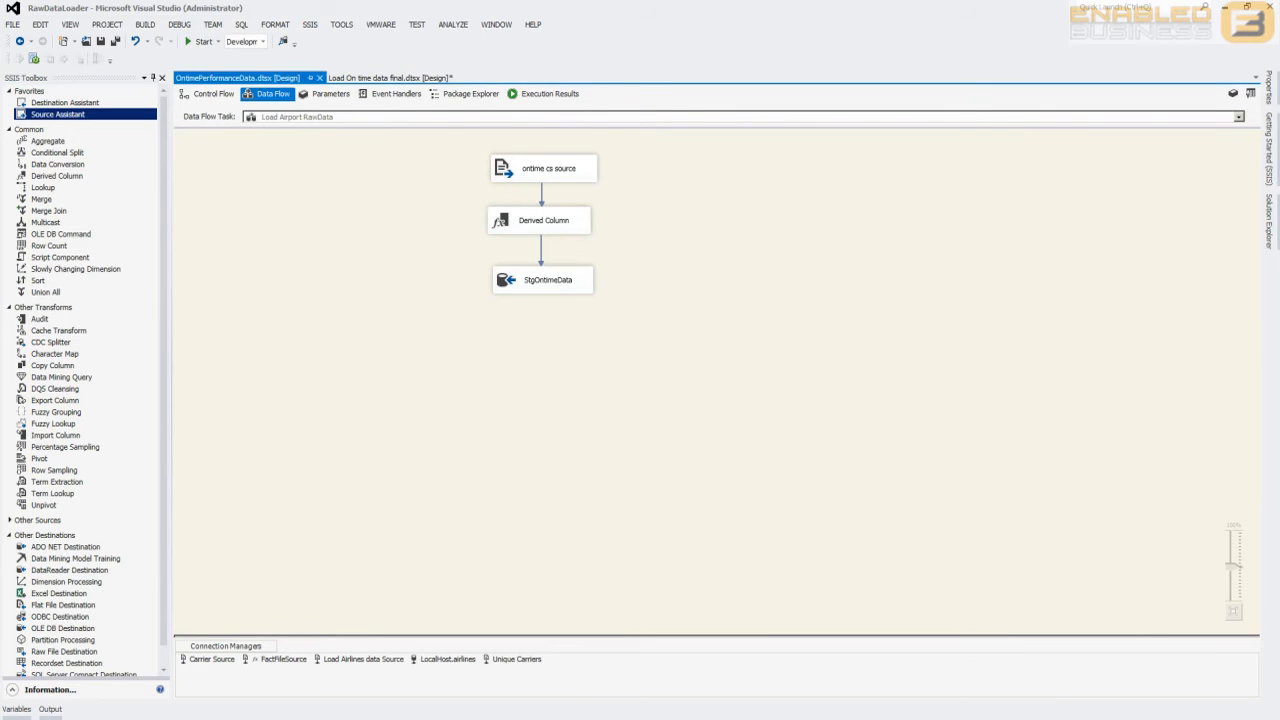
In the Prepare Airline Cache data flow, add a WORK.OntimePerformance OLE DB source and review its columns
{"action": "left_click", "coordinate": [213, 97]}
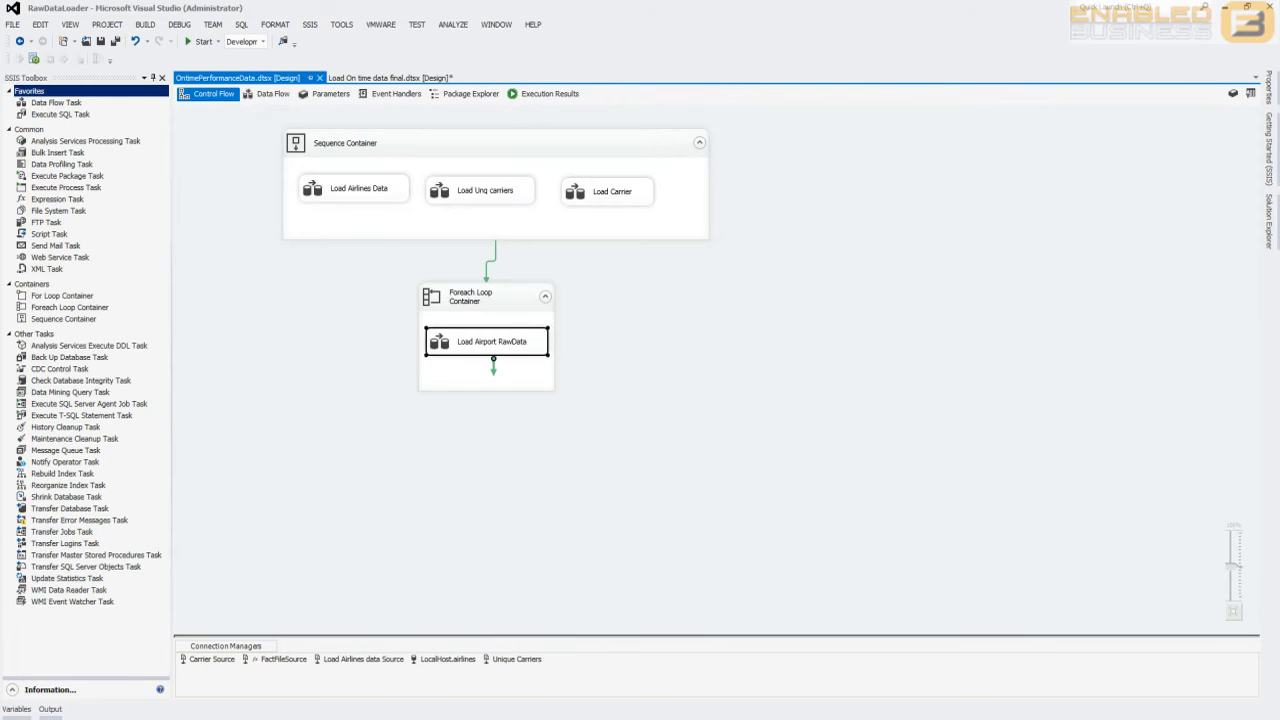
{"action": "left_click", "coordinate": [273, 94]}
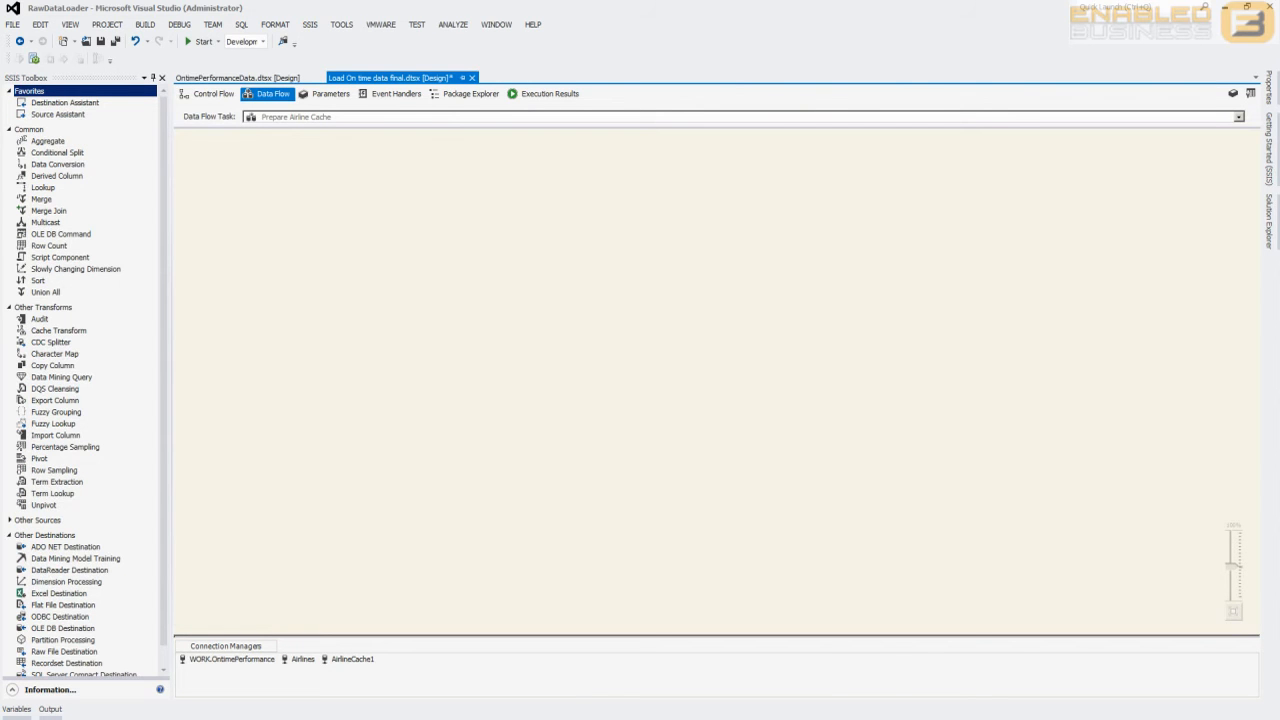
{"action": "left_click", "coordinate": [51, 120]}
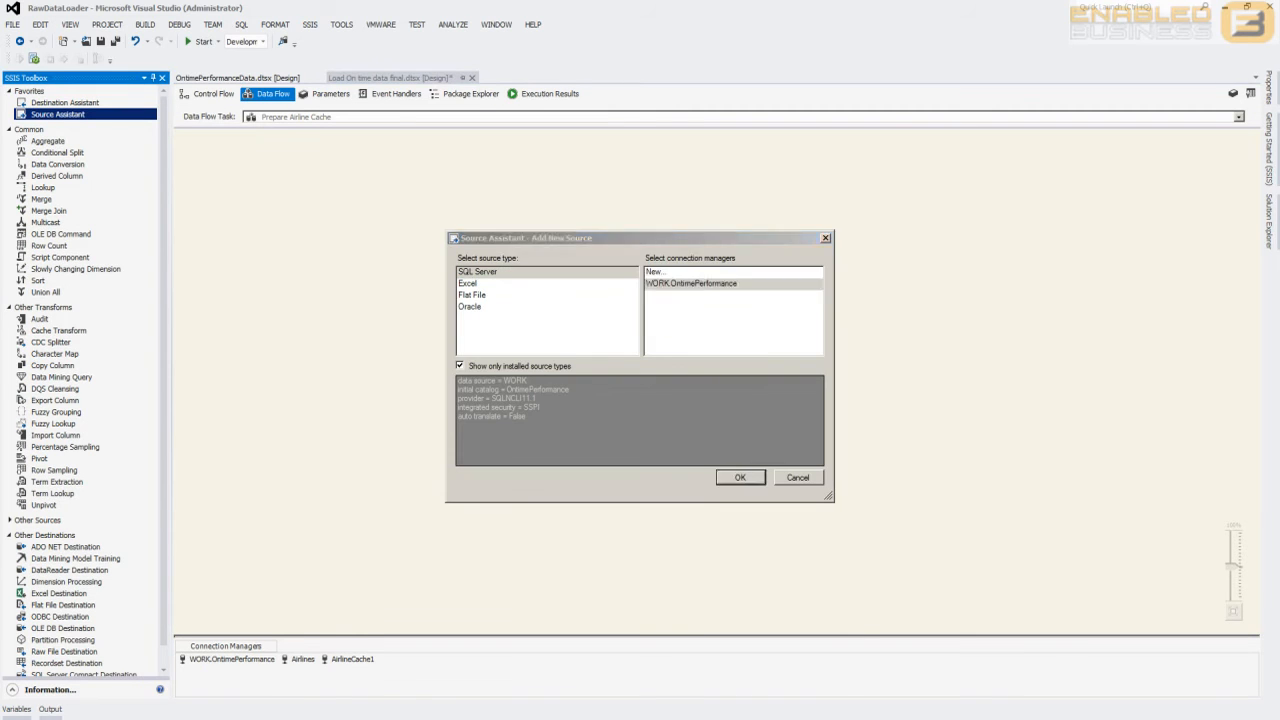
{"action": "left_click", "coordinate": [745, 478]}
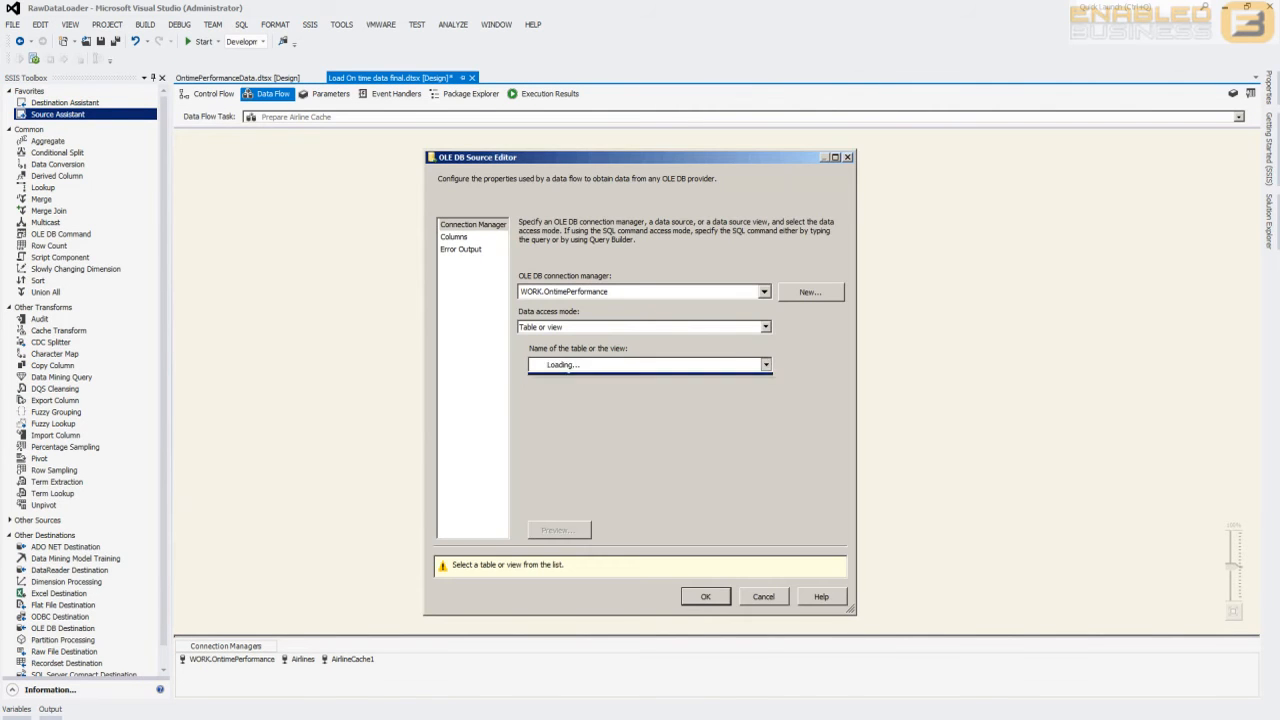
{"action": "left_click", "coordinate": [454, 236]}
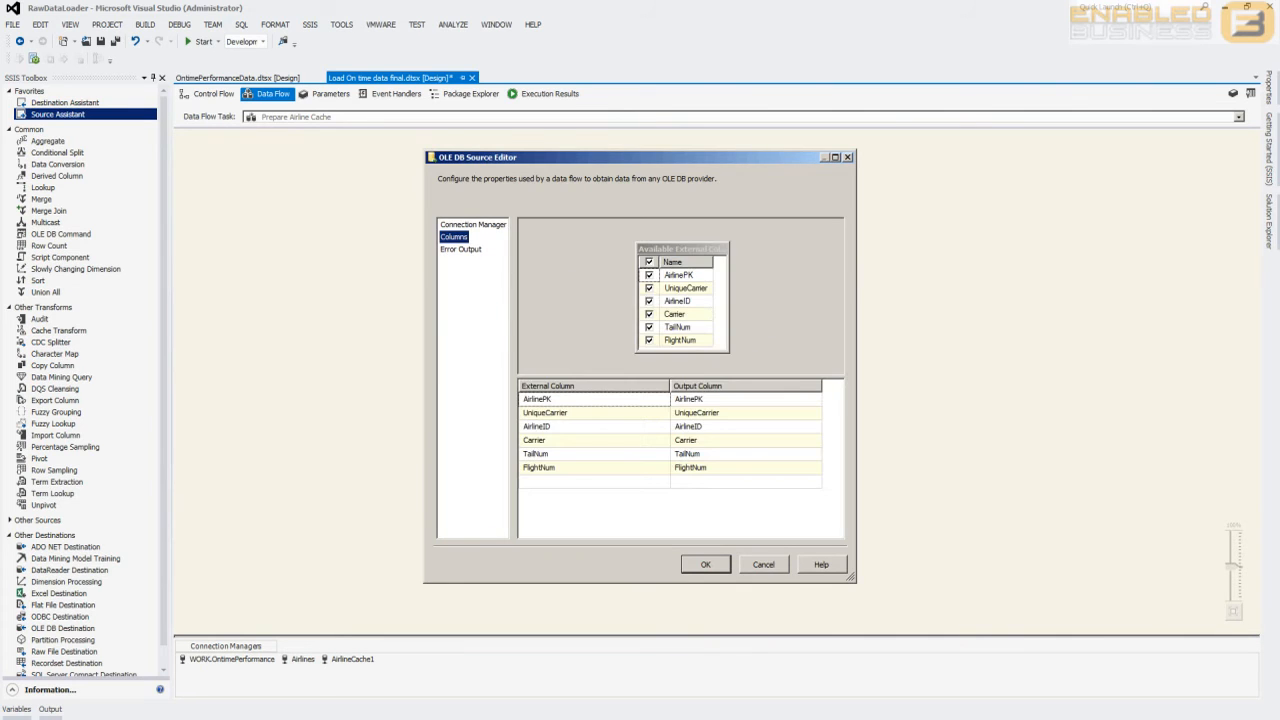
{"action": "left_click", "coordinate": [706, 564]}
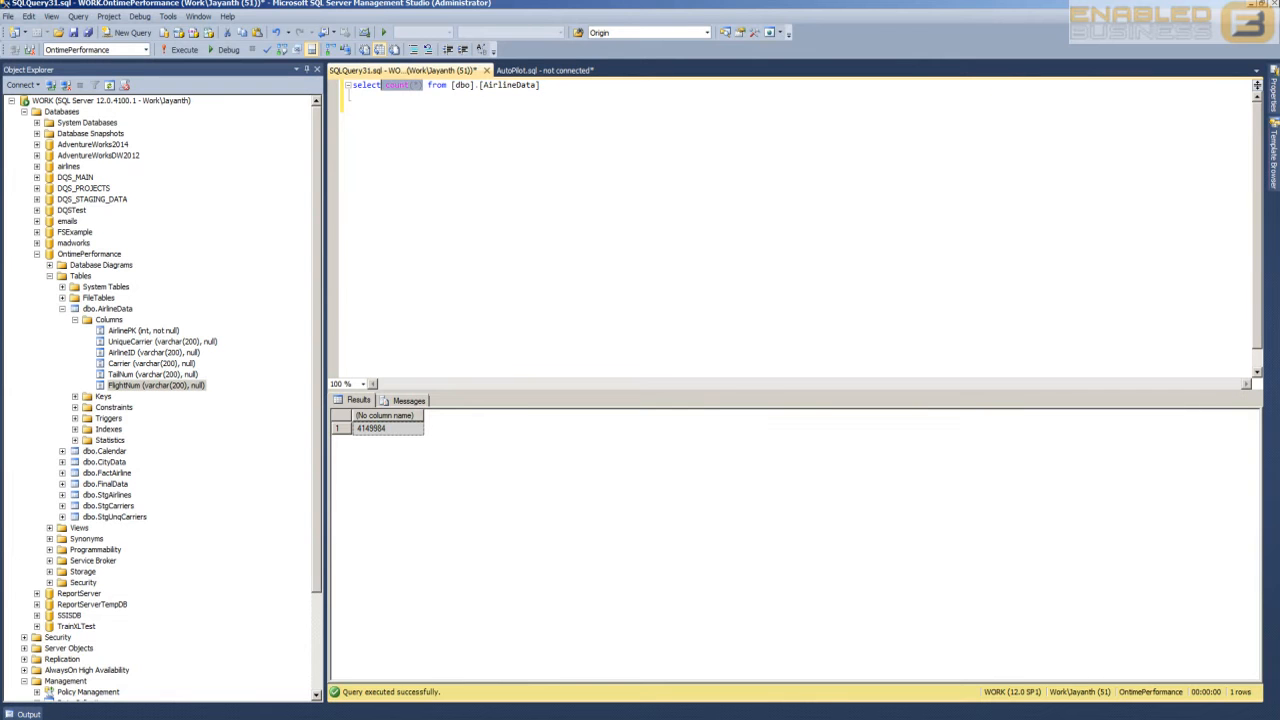
Change the AirlineData query from count(*) to SELECT * and scroll through the results
{"action": "type", "text": "*"}
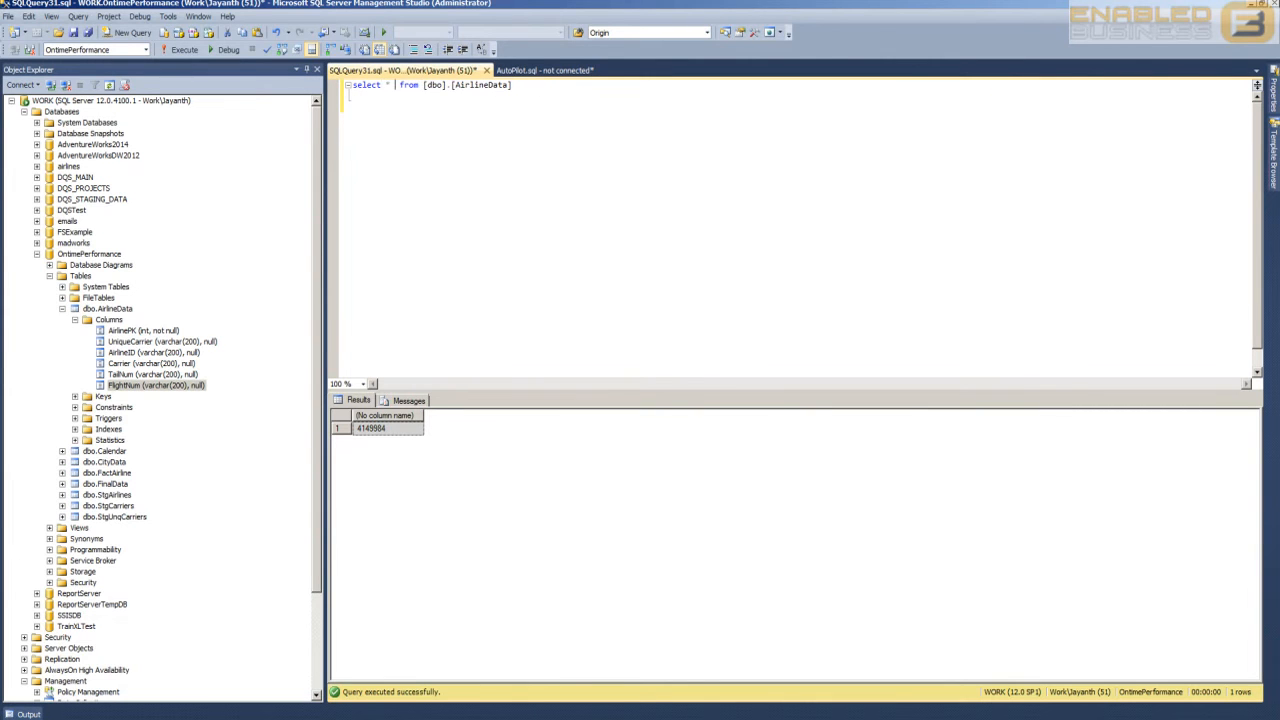
{"action": "left_click", "coordinate": [180, 61]}
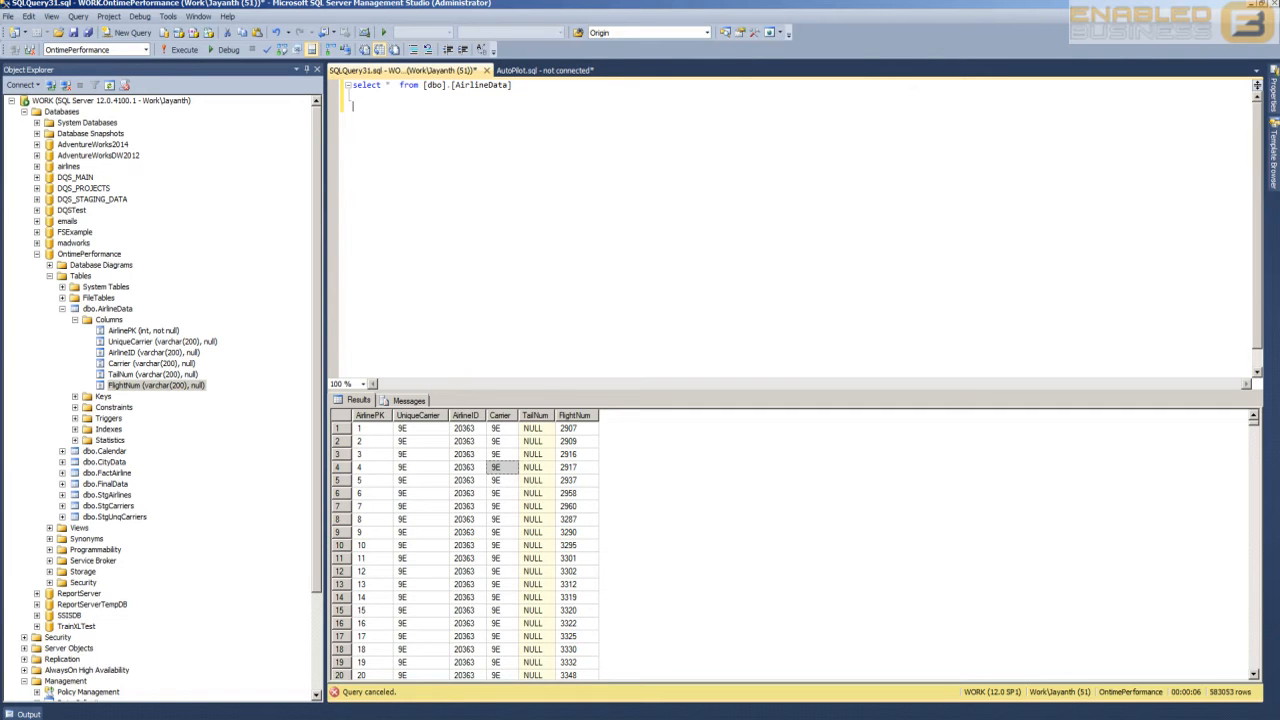
{"action": "scroll", "scroll_direction": "down", "scroll_amount": 3}
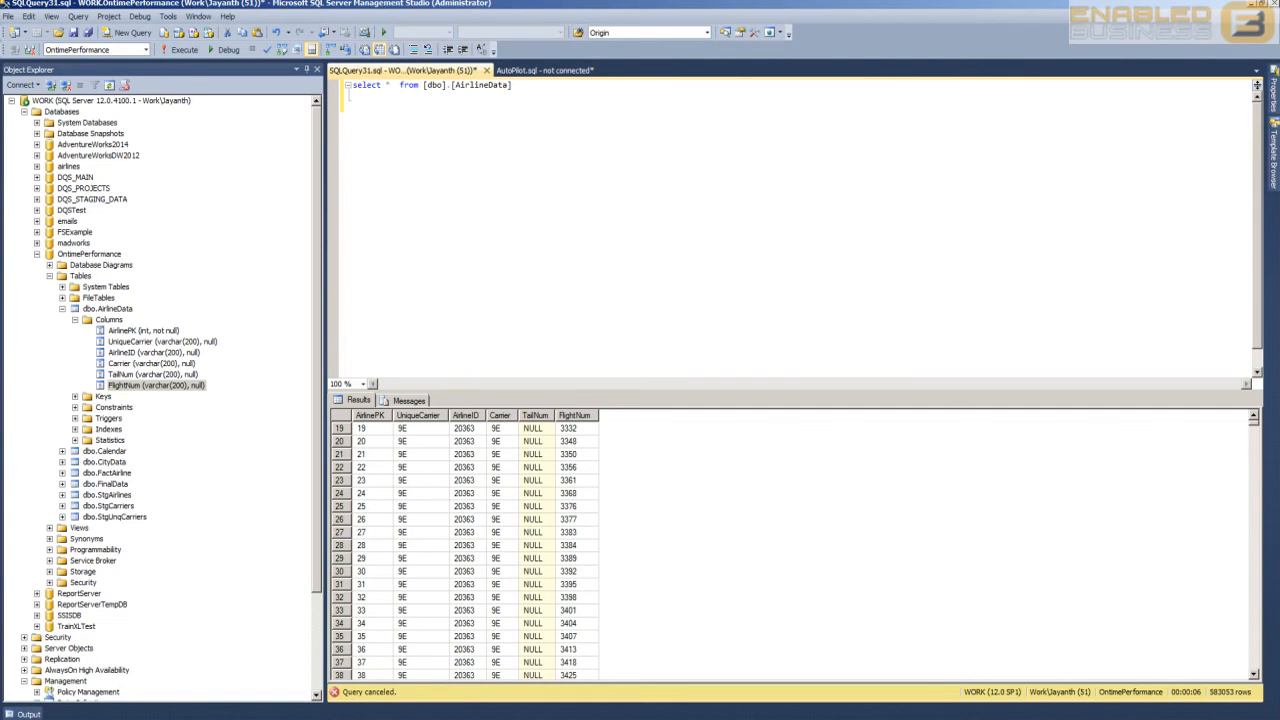
{"action": "scroll", "scroll_direction": "down", "scroll_amount": 3}
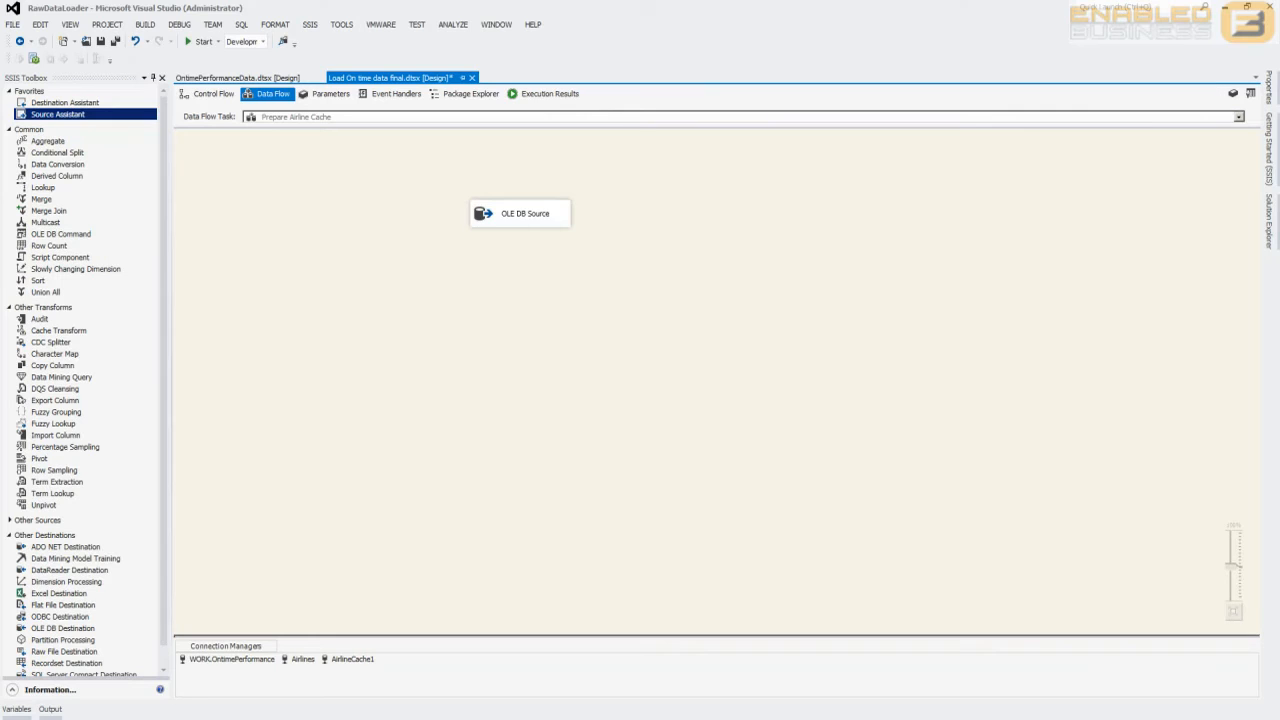
Confirm the AirlineData OLE DB source and place a Cache Transform below it
{"action": "double_click", "coordinate": [519, 213]}
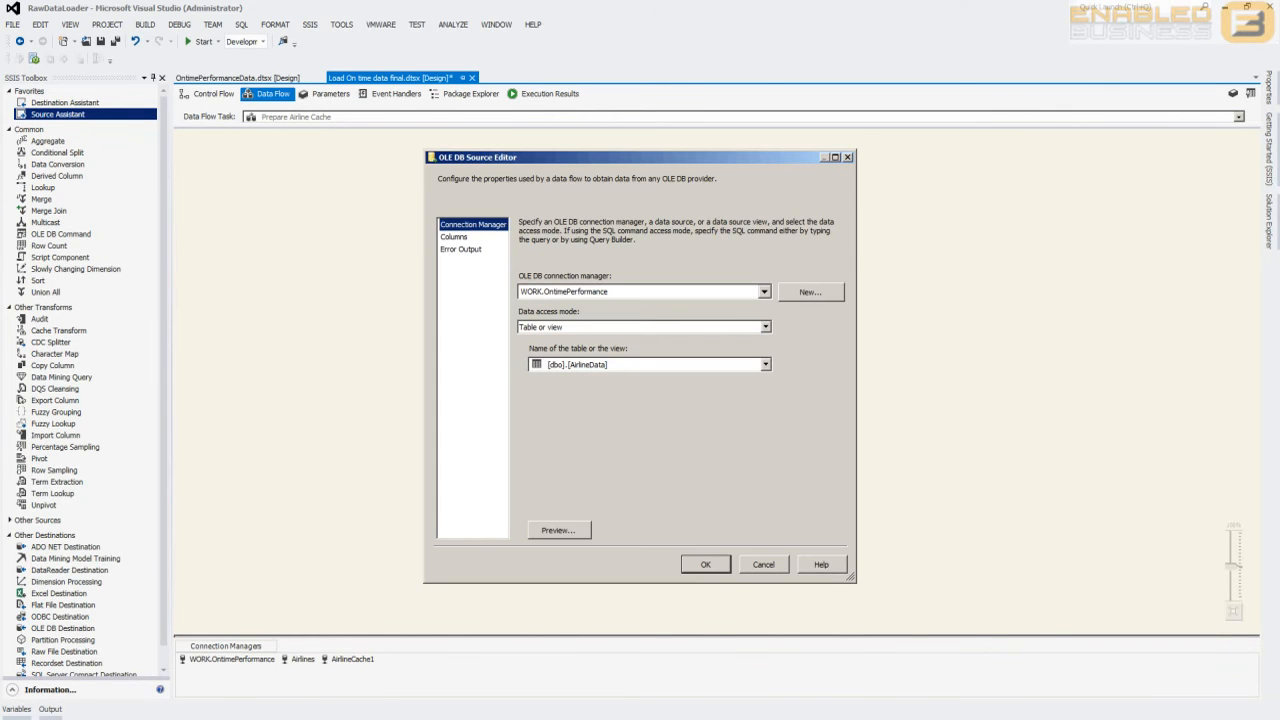
{"action": "left_click", "coordinate": [705, 564]}
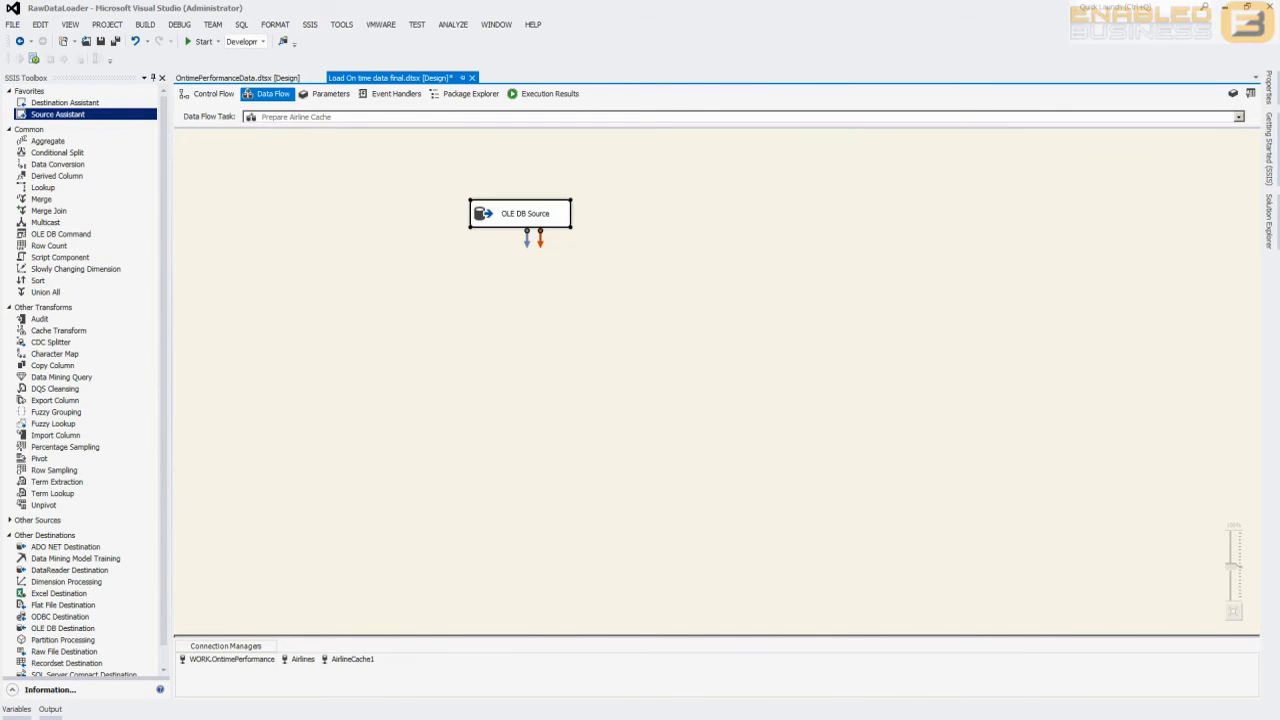
{"action": "left_click", "coordinate": [58, 330]}
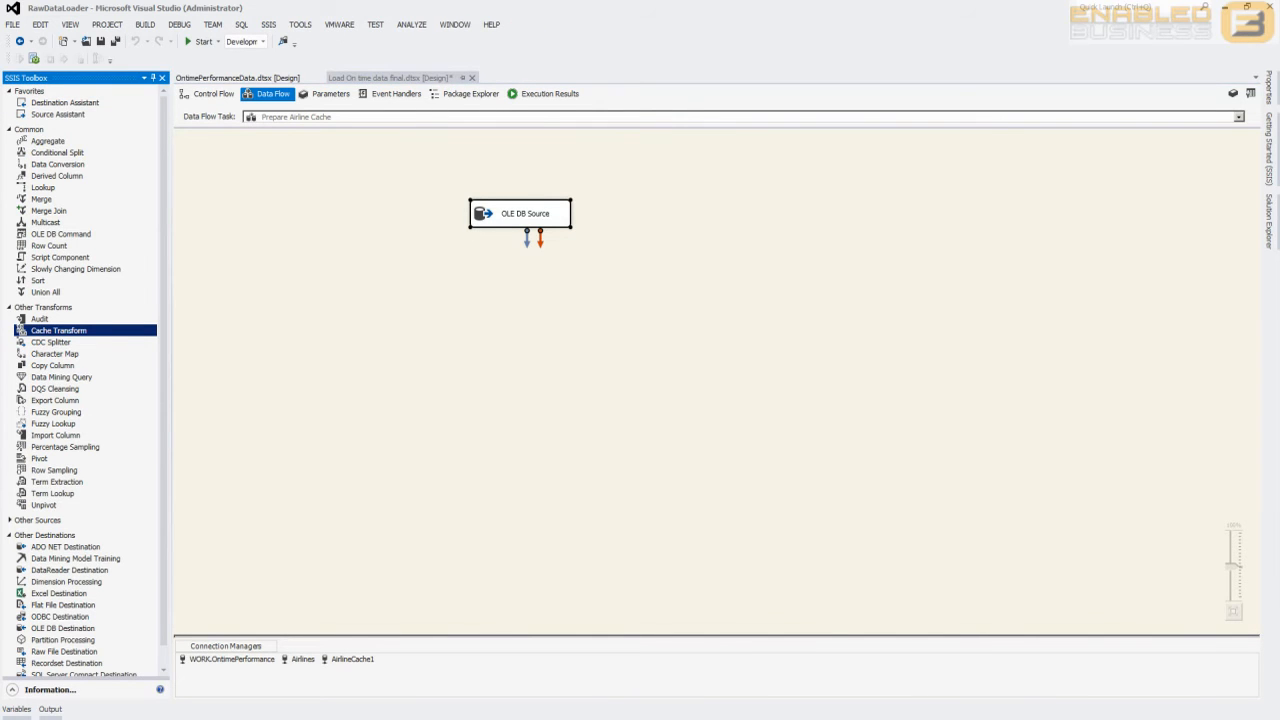
{"action": "left_click_drag", "start_coordinate": [58, 330], "coordinate": [527, 290]}
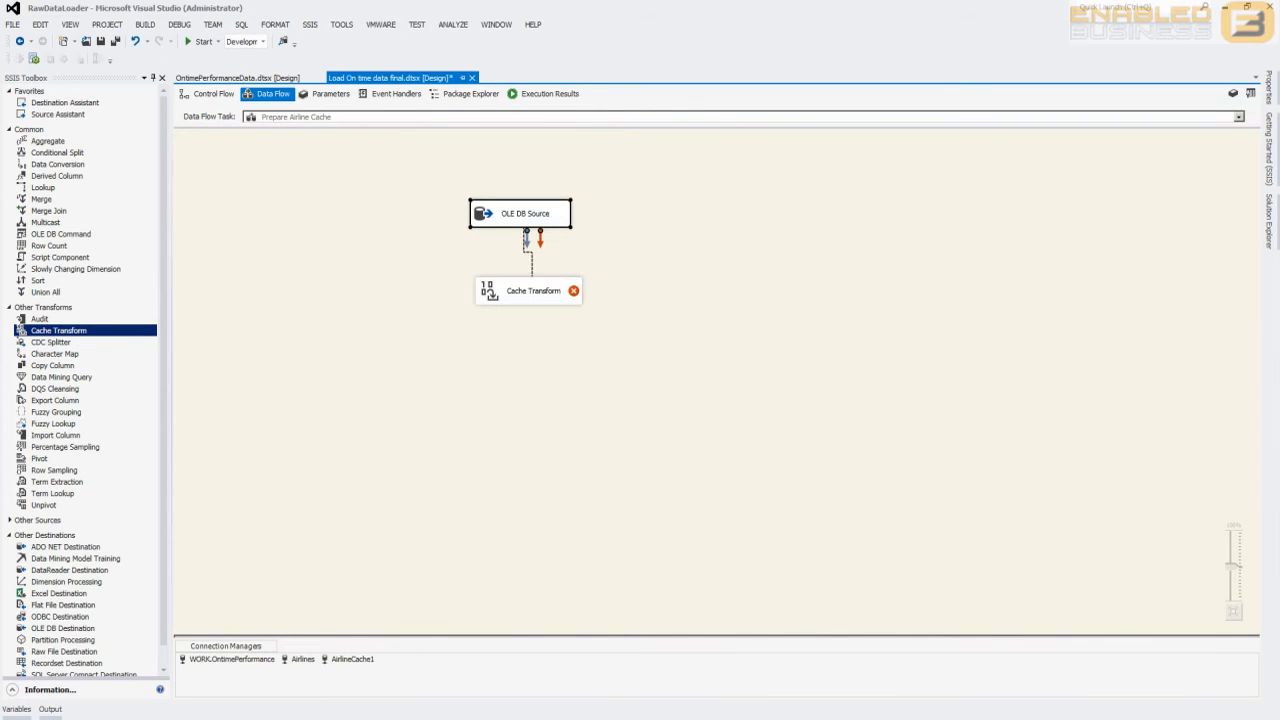
Create a new cache connection named Airline123 and start choosing its cache file
{"action": "double_click", "coordinate": [528, 290]}
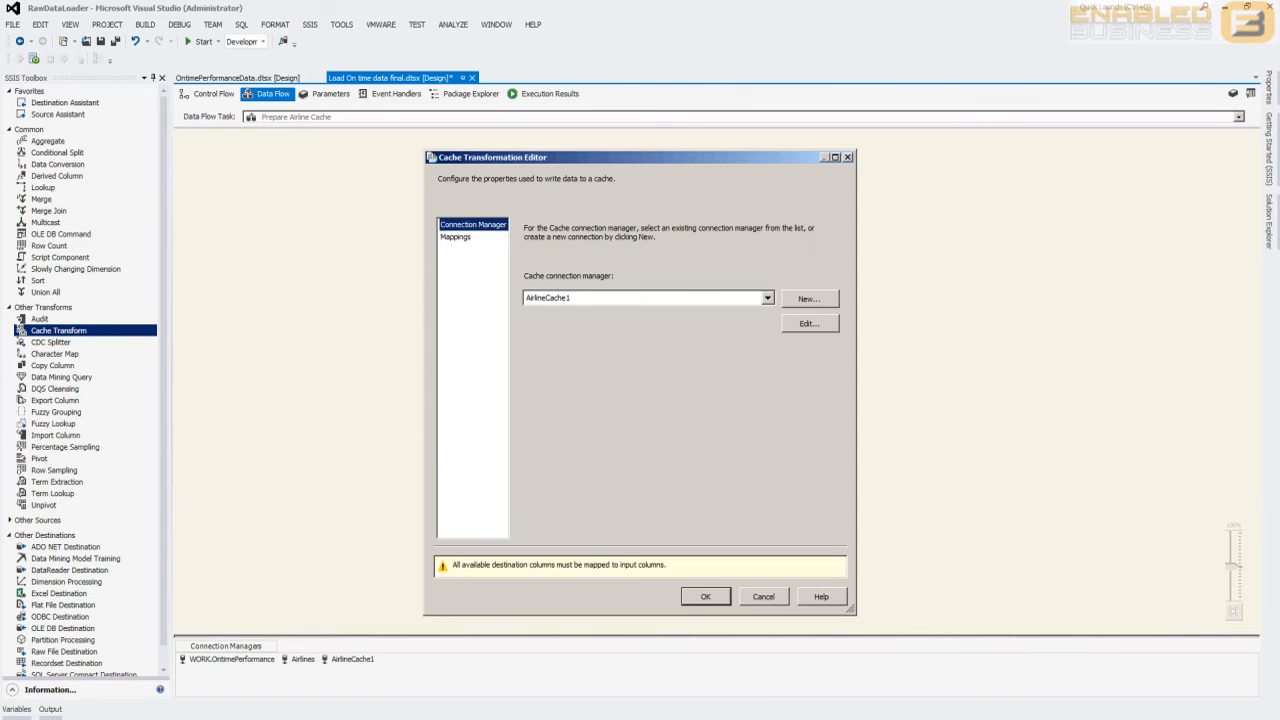
{"action": "left_click", "coordinate": [810, 323]}
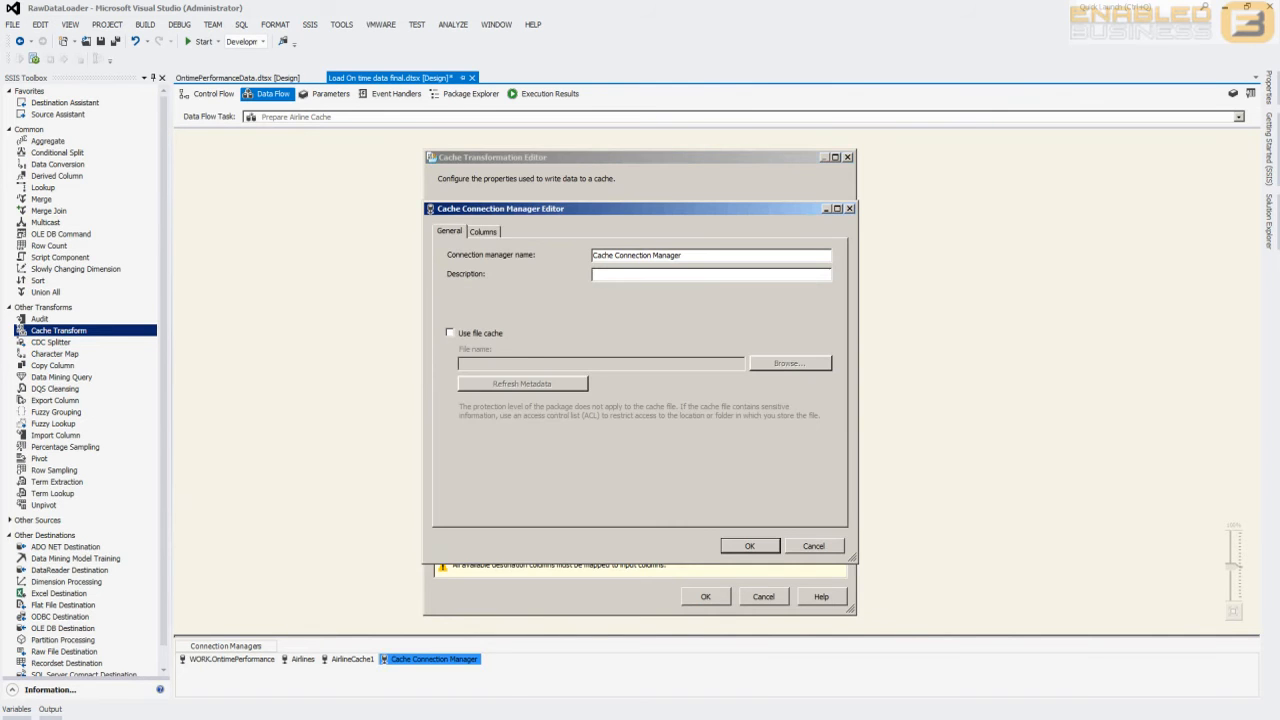
{"action": "type", "text": "A"}
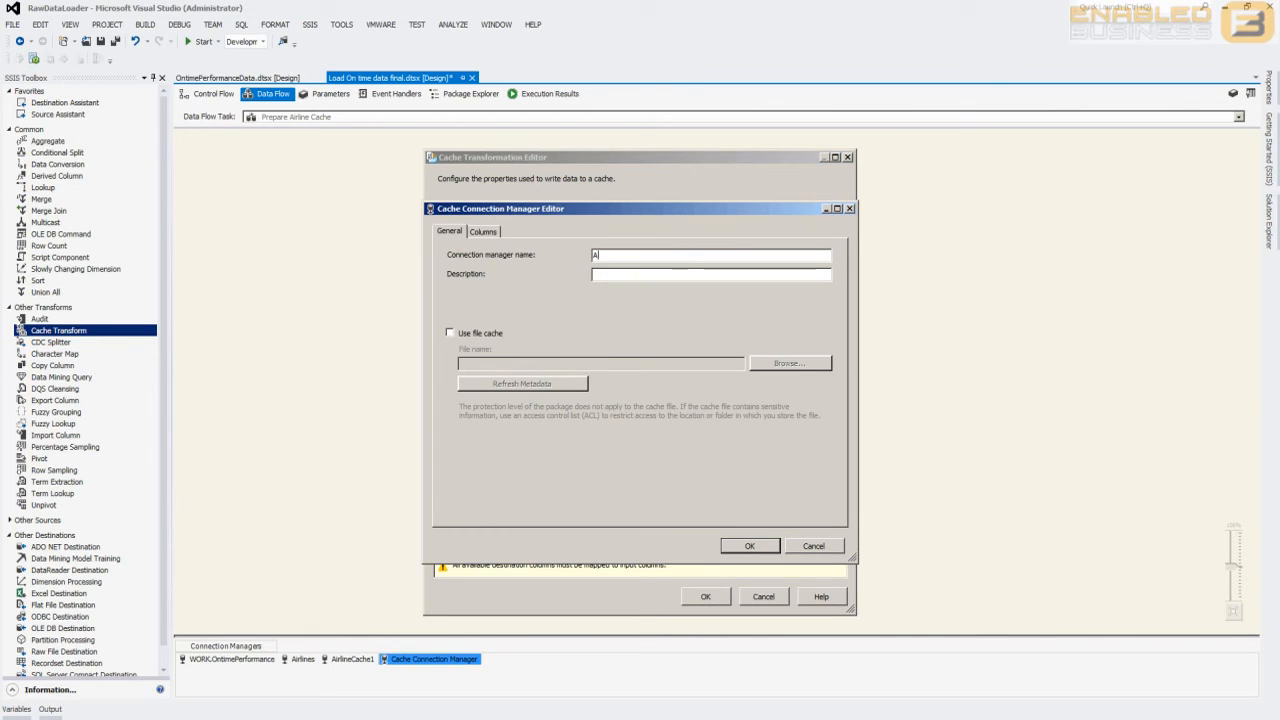
{"action": "type", "text": "Airline 123"}
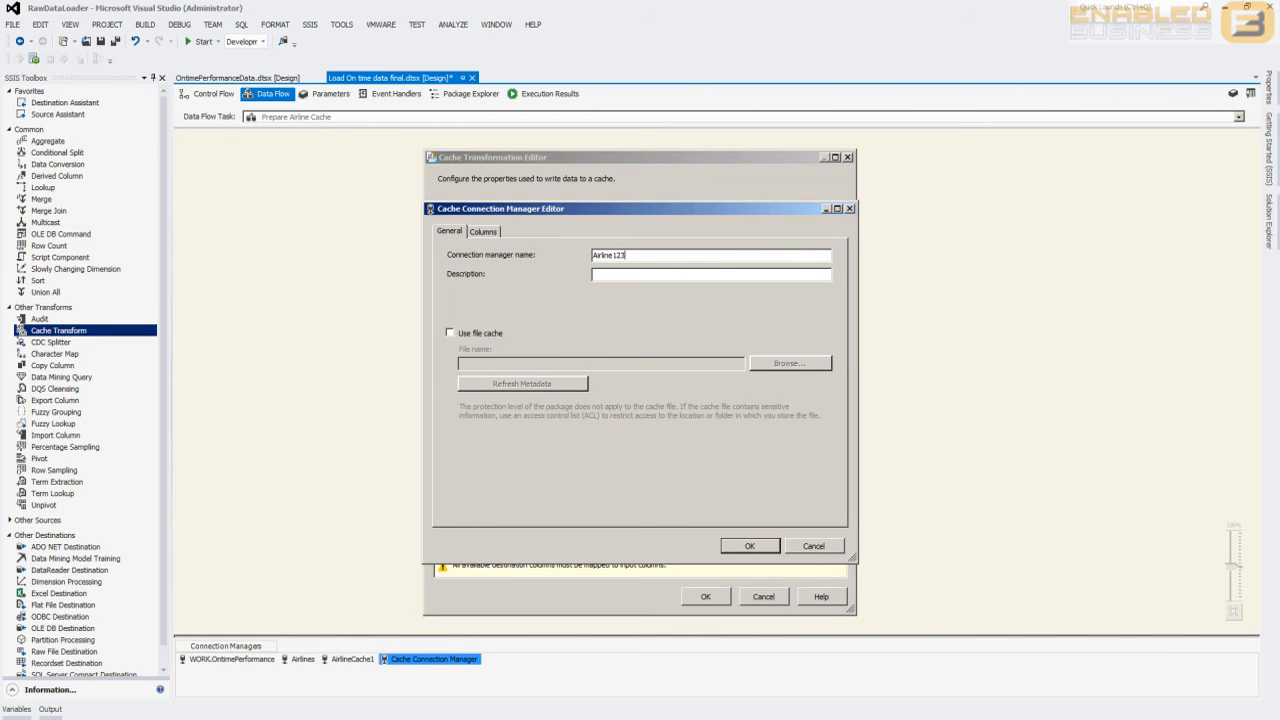
{"action": "left_click", "coordinate": [789, 363]}
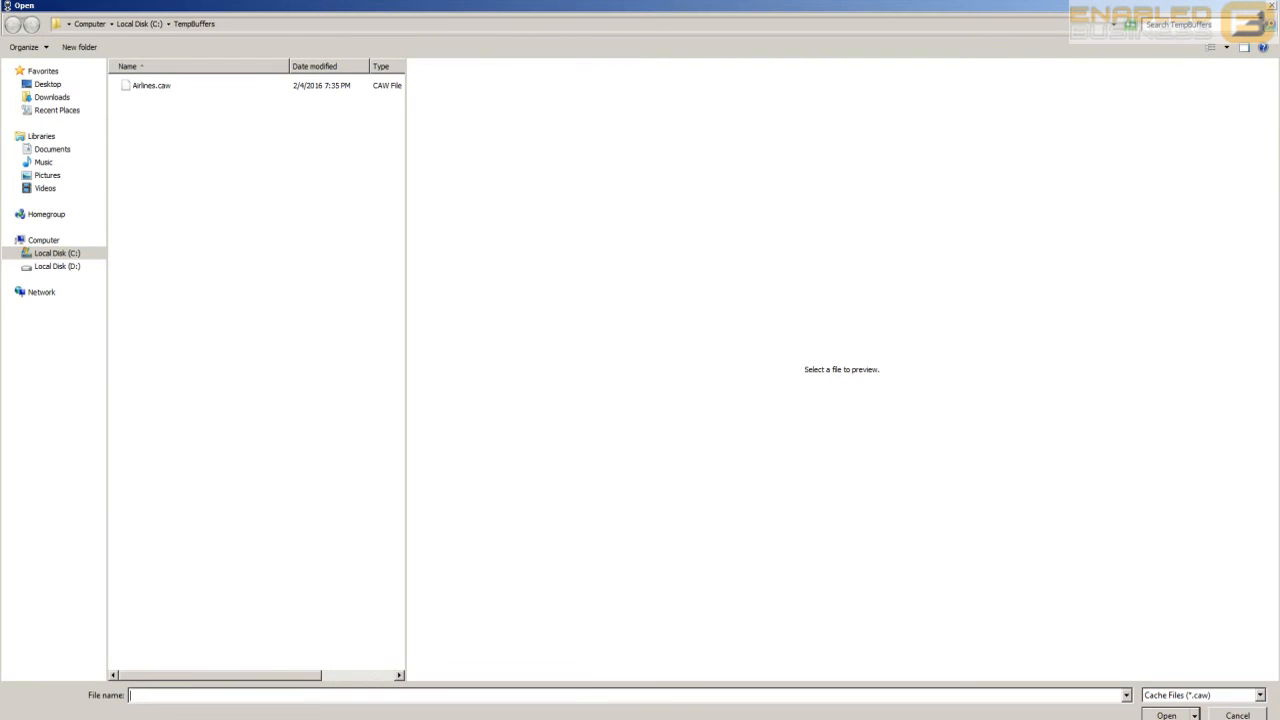
Save the cache to the file Airline123 (C:\TempBuffers\Airline123.caw) and view its columns
{"action": "type", "text": "Airline123"}
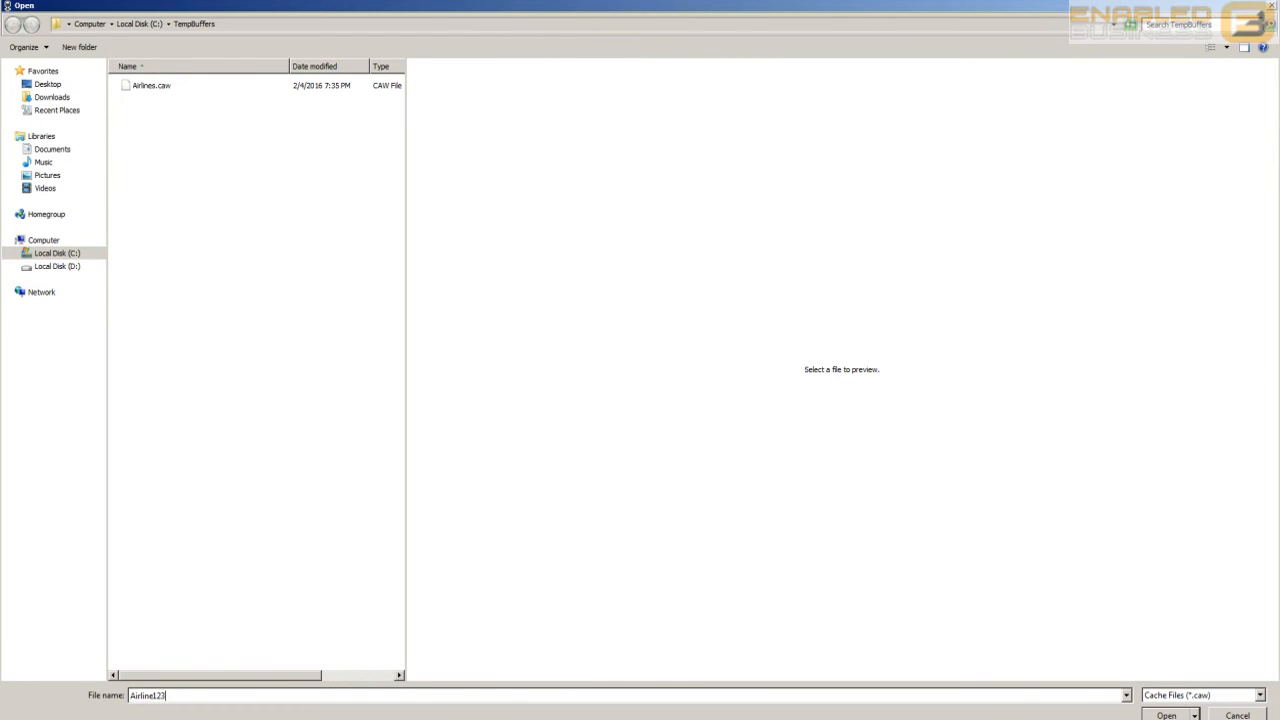
{"action": "left_click", "coordinate": [1165, 714]}
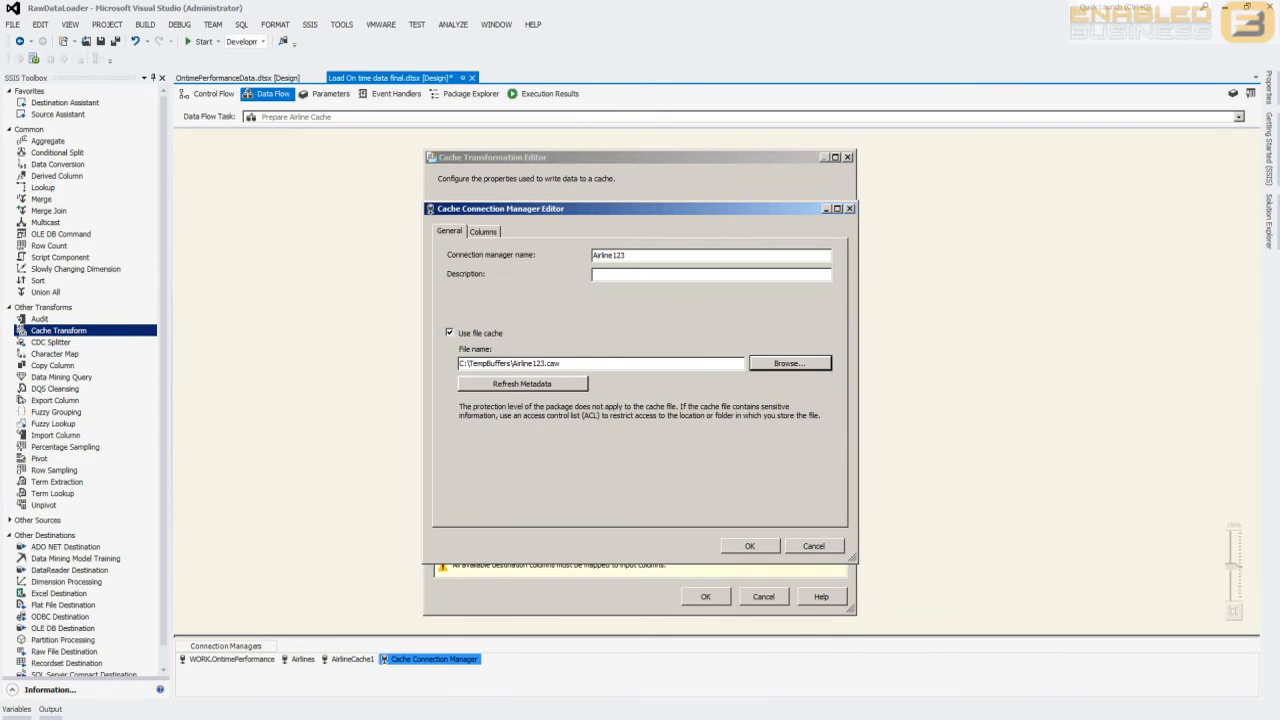
{"action": "left_click", "coordinate": [484, 231]}
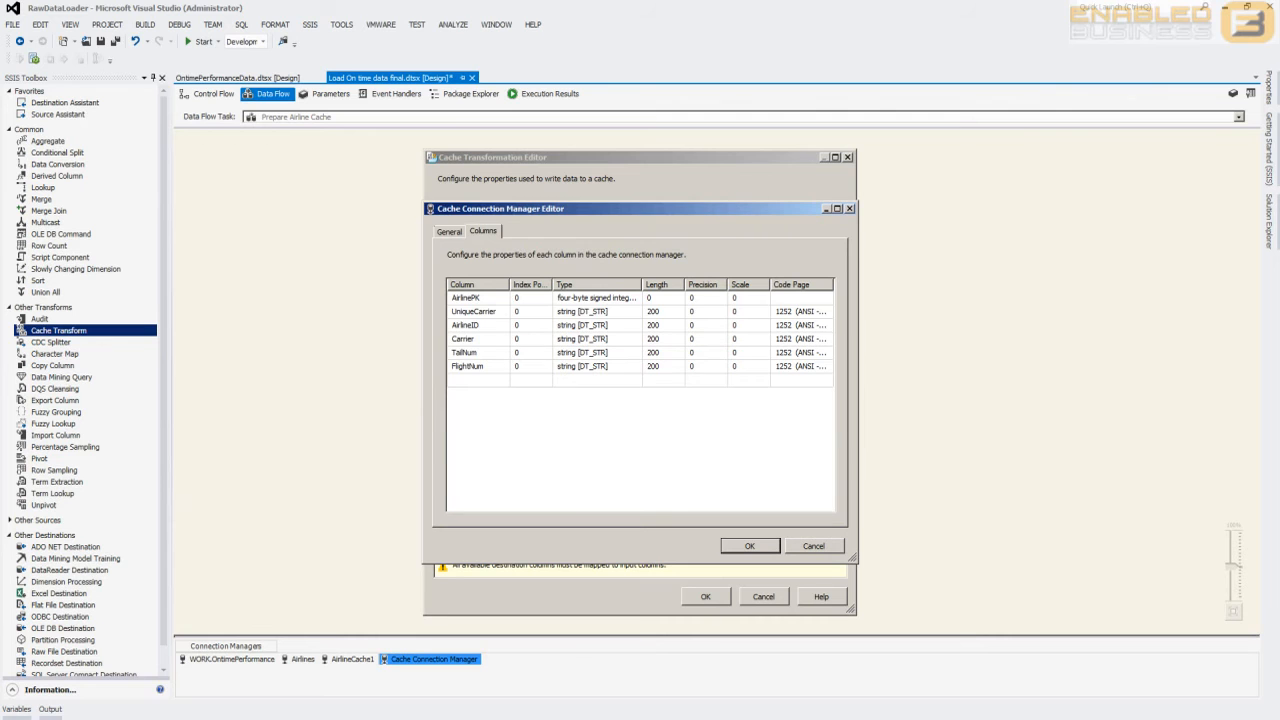
Set index positions 1–5 for UniqueCarrier through FlightNum, accept the mappings, and return to Control Flow
{"action": "left_click", "coordinate": [546, 308]}
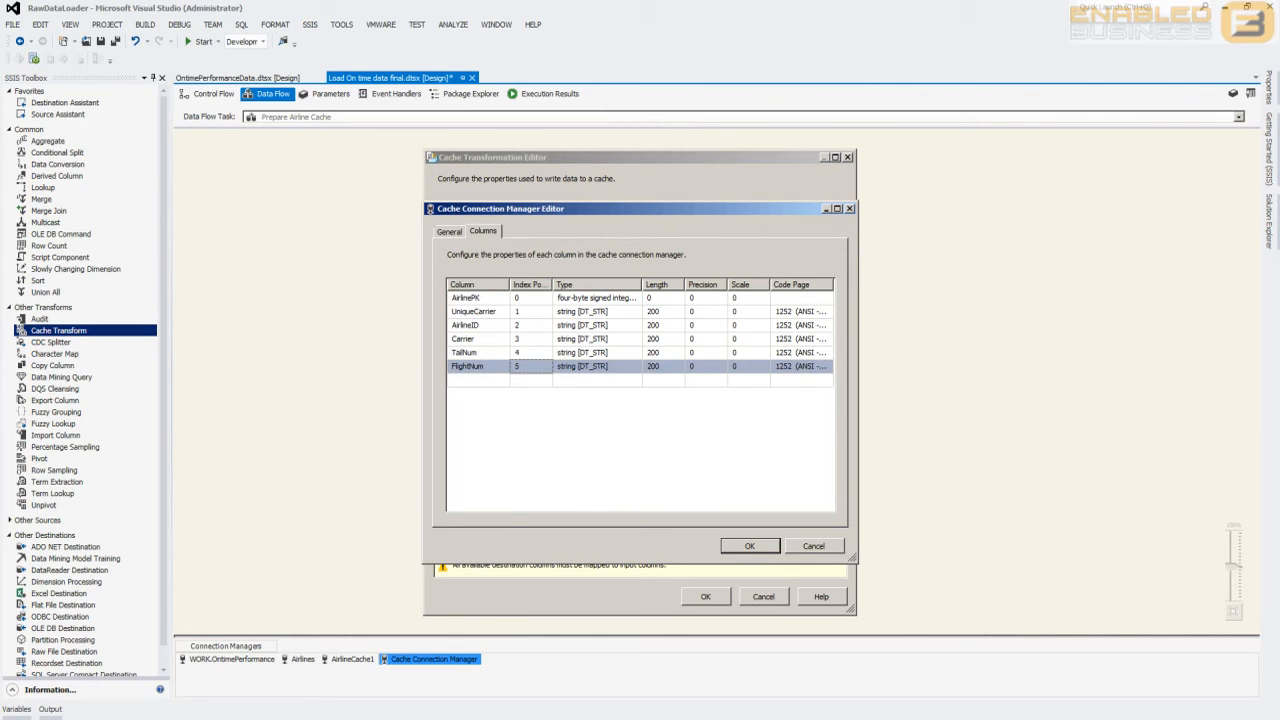
{"action": "left_click", "coordinate": [749, 546]}
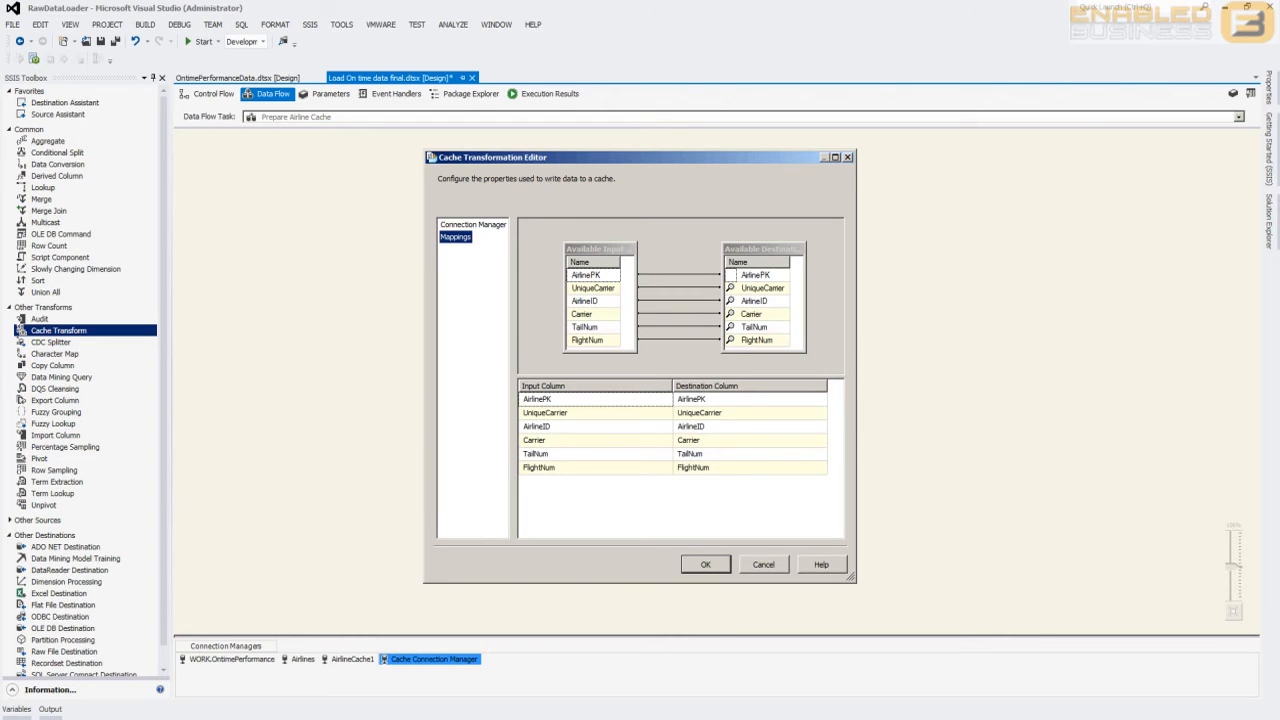
{"action": "left_click", "coordinate": [705, 564]}
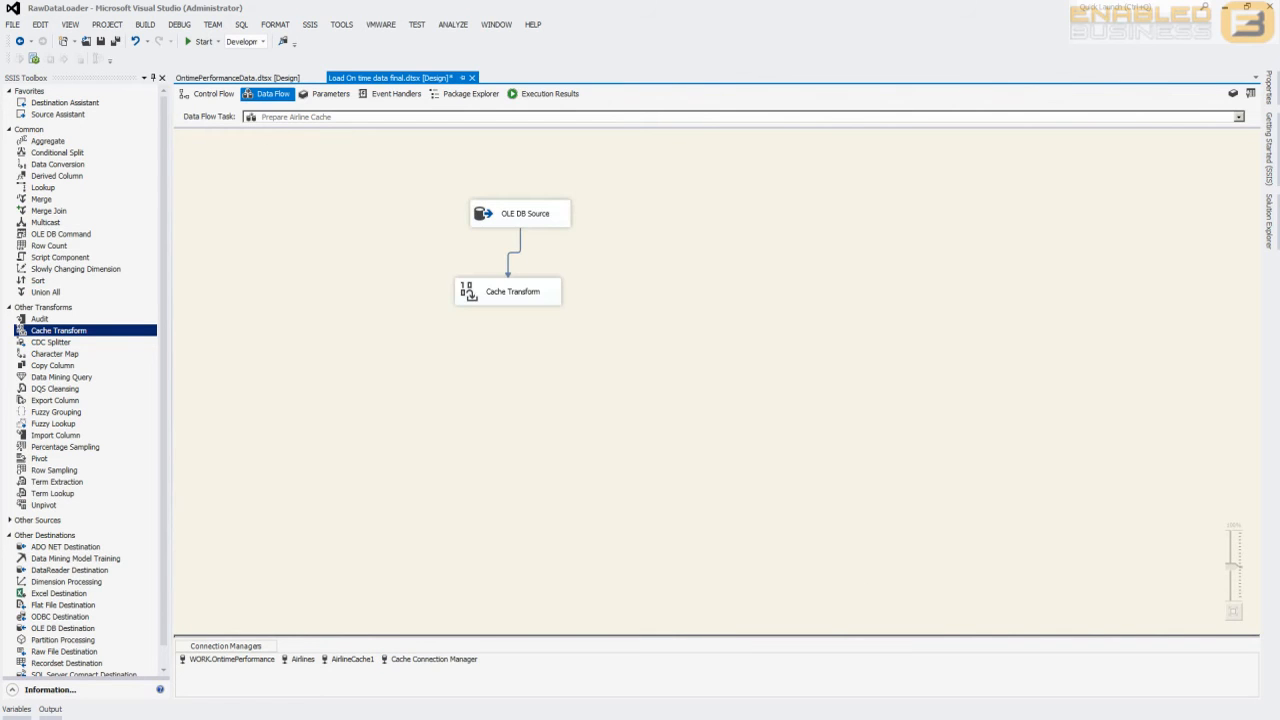
{"action": "left_click", "coordinate": [514, 291]}
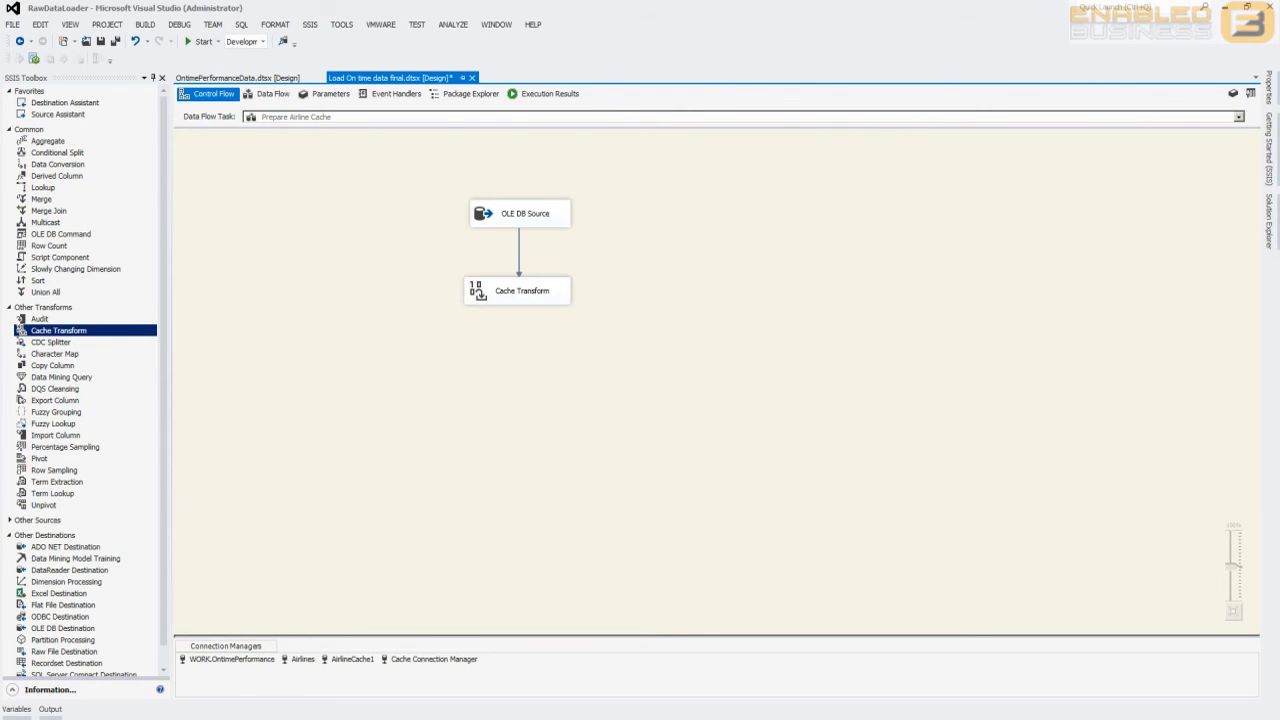
Execute the Prepare Airline Cache task
{"action": "right_click", "coordinate": [280, 225]}
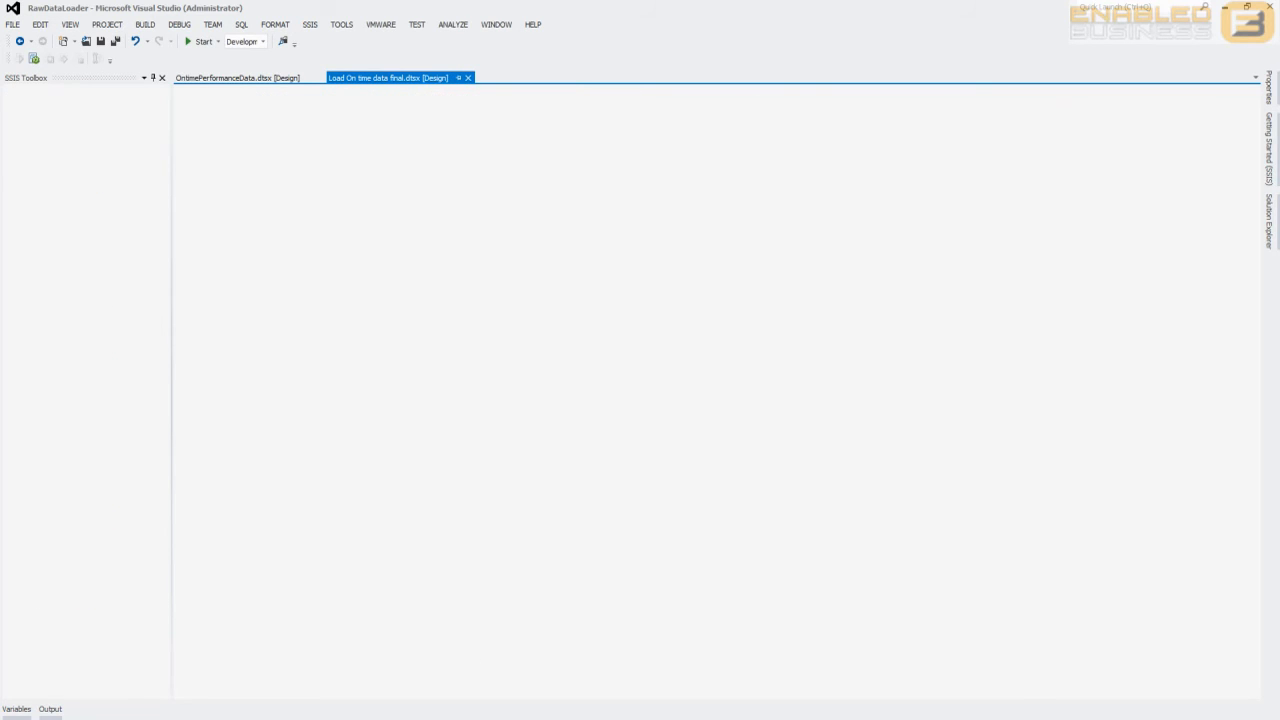
{"action": "left_click", "coordinate": [198, 42]}
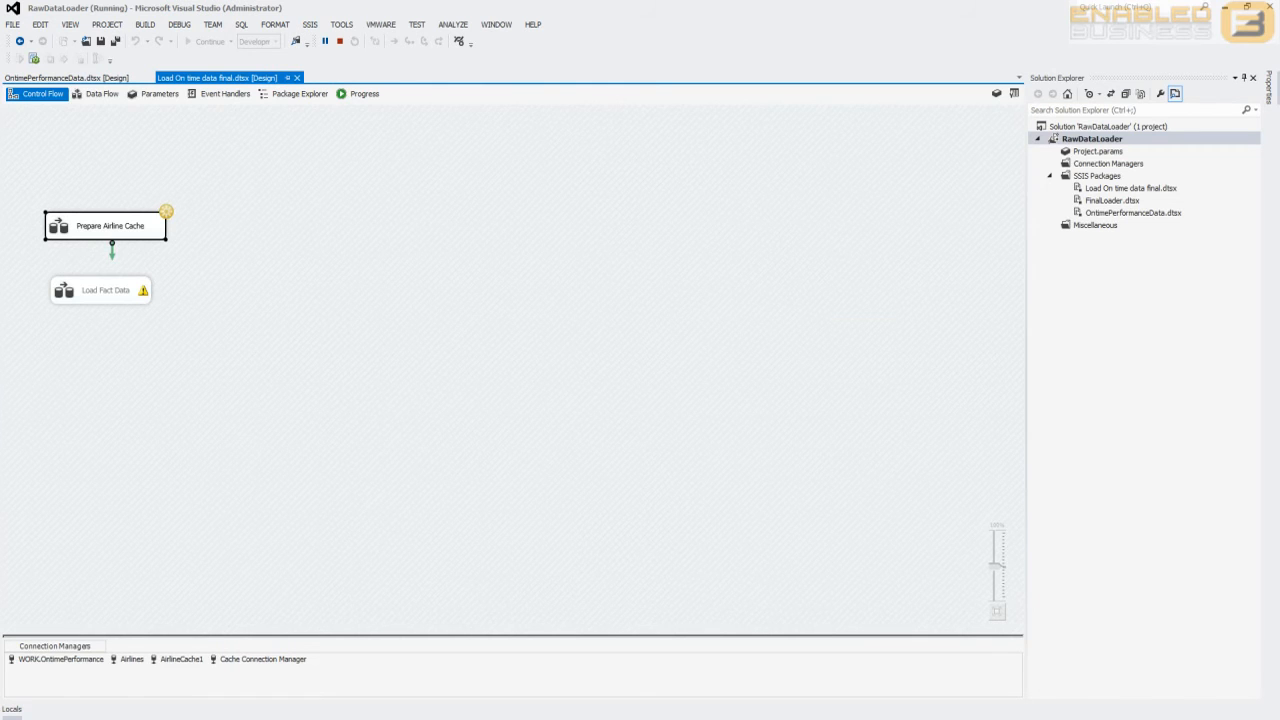
{"action": "left_click", "coordinate": [101, 95]}
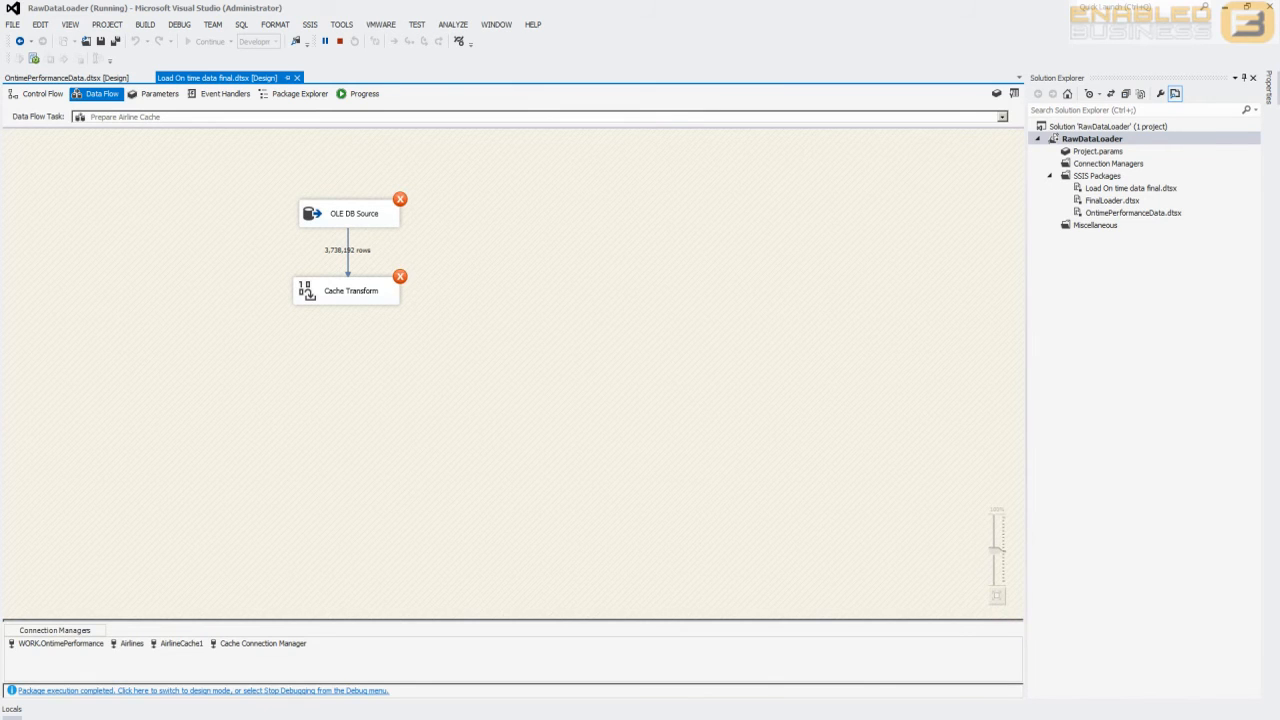
Show the Progress log for the failed Prepare Airline Cache run
{"action": "left_click", "coordinate": [381, 93]}
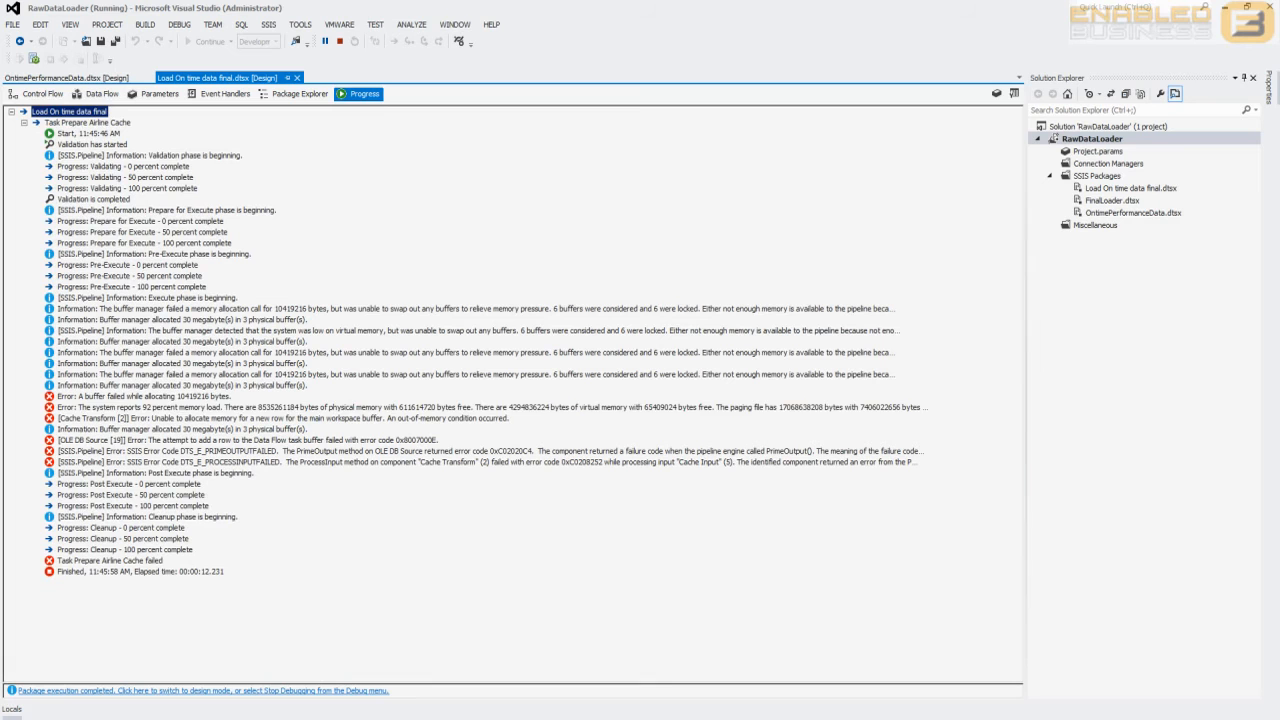
Read the Cache Transform out-of-memory error, then return to Control Flow
{"action": "left_click", "coordinate": [130, 398]}
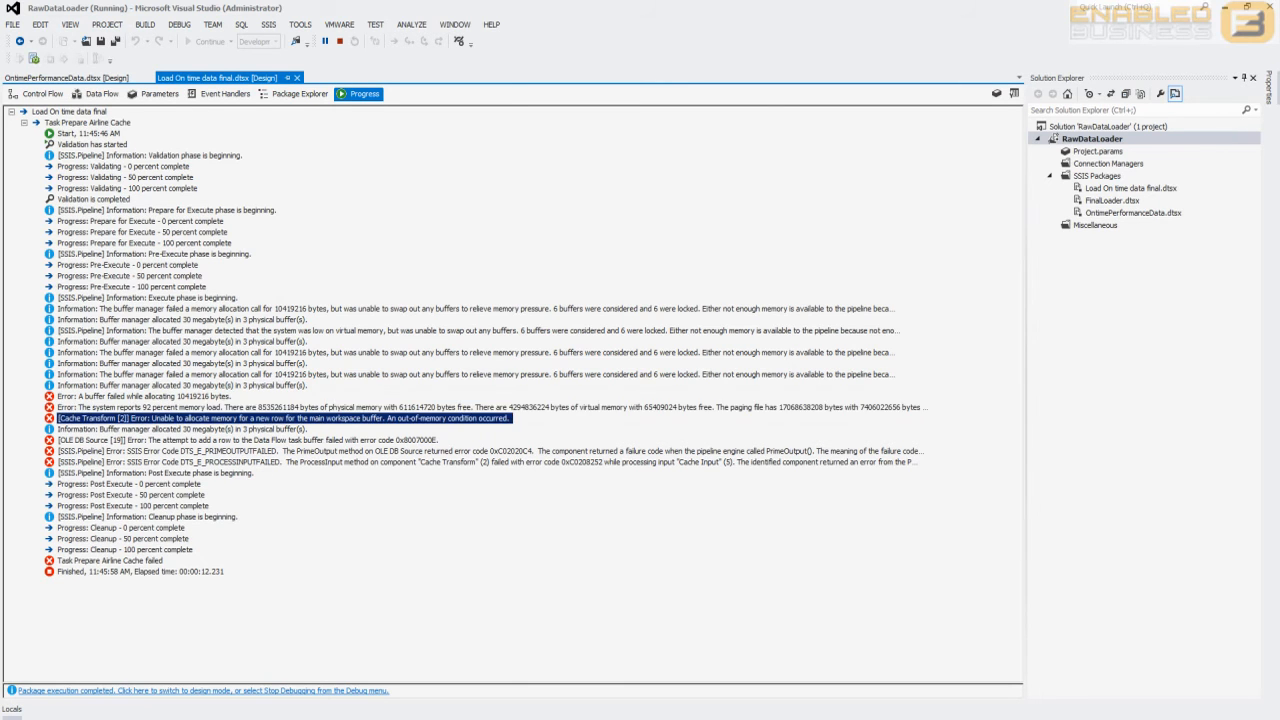
{"action": "mouse_move", "coordinate": [95, 93]}
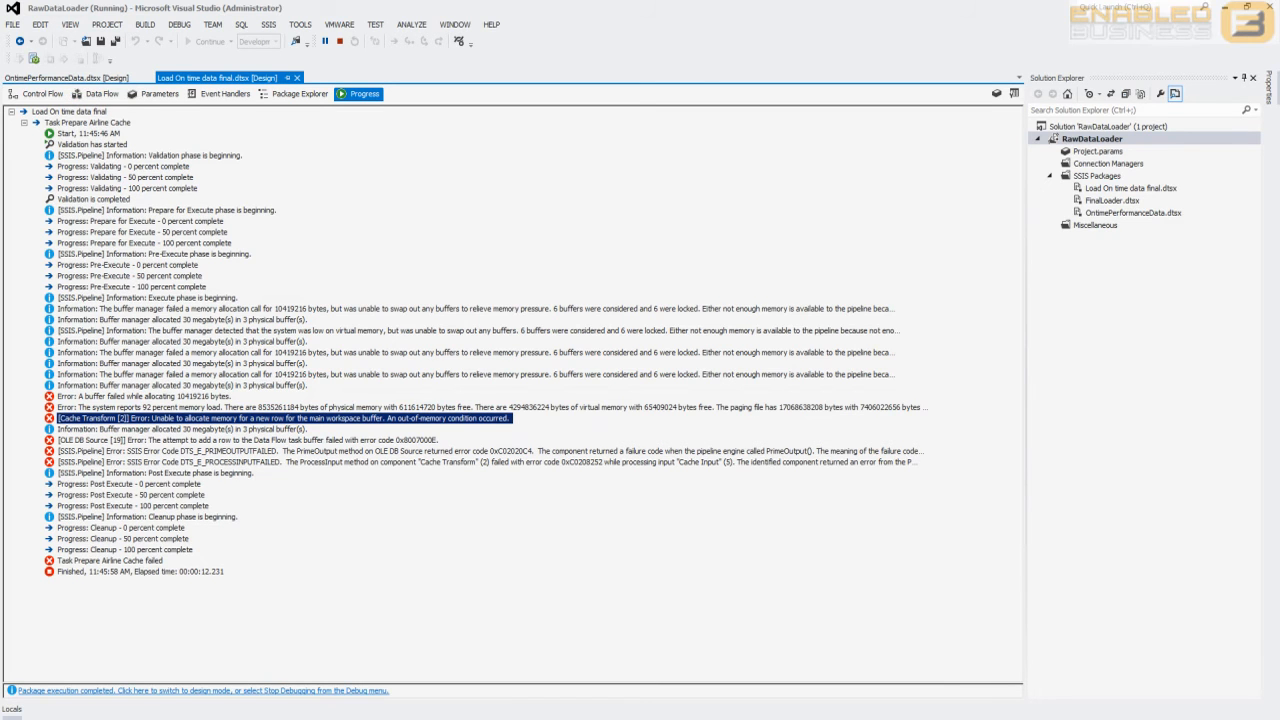
{"action": "left_click", "coordinate": [33, 94]}
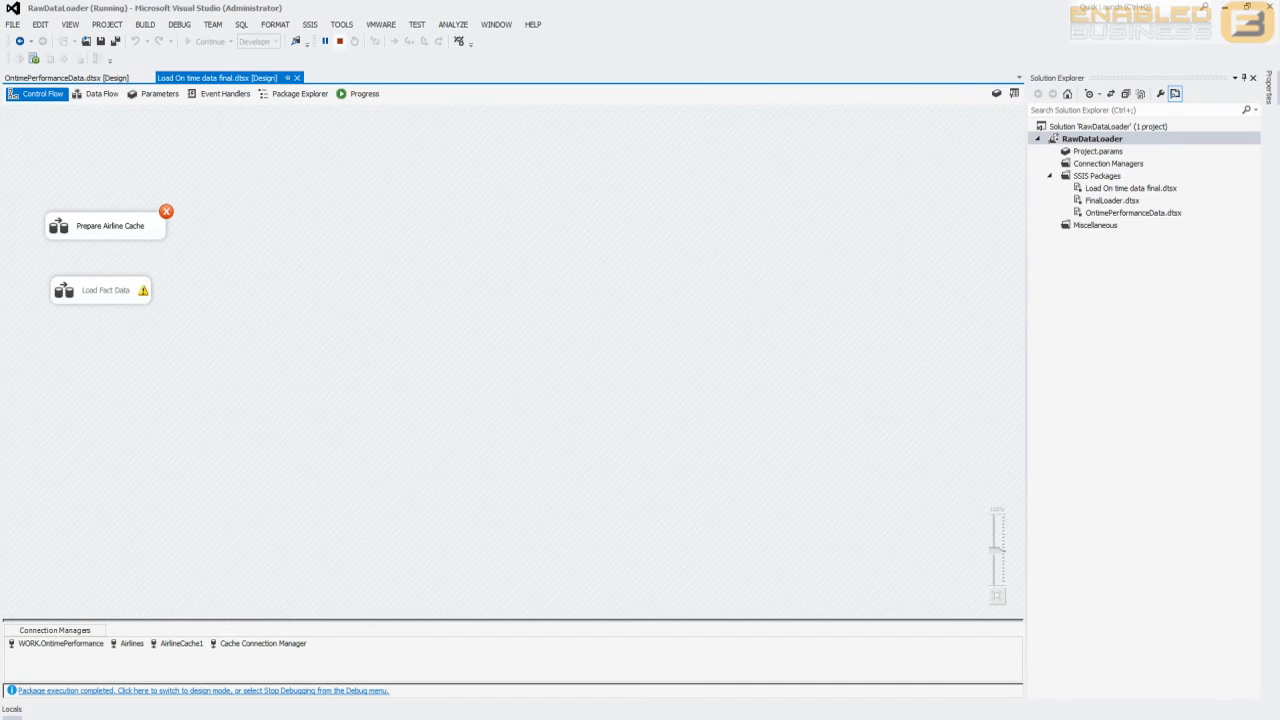
Stop debugging, add a new Data Flow Task, and begin adding a source to it
{"action": "left_click", "coordinate": [338, 42]}
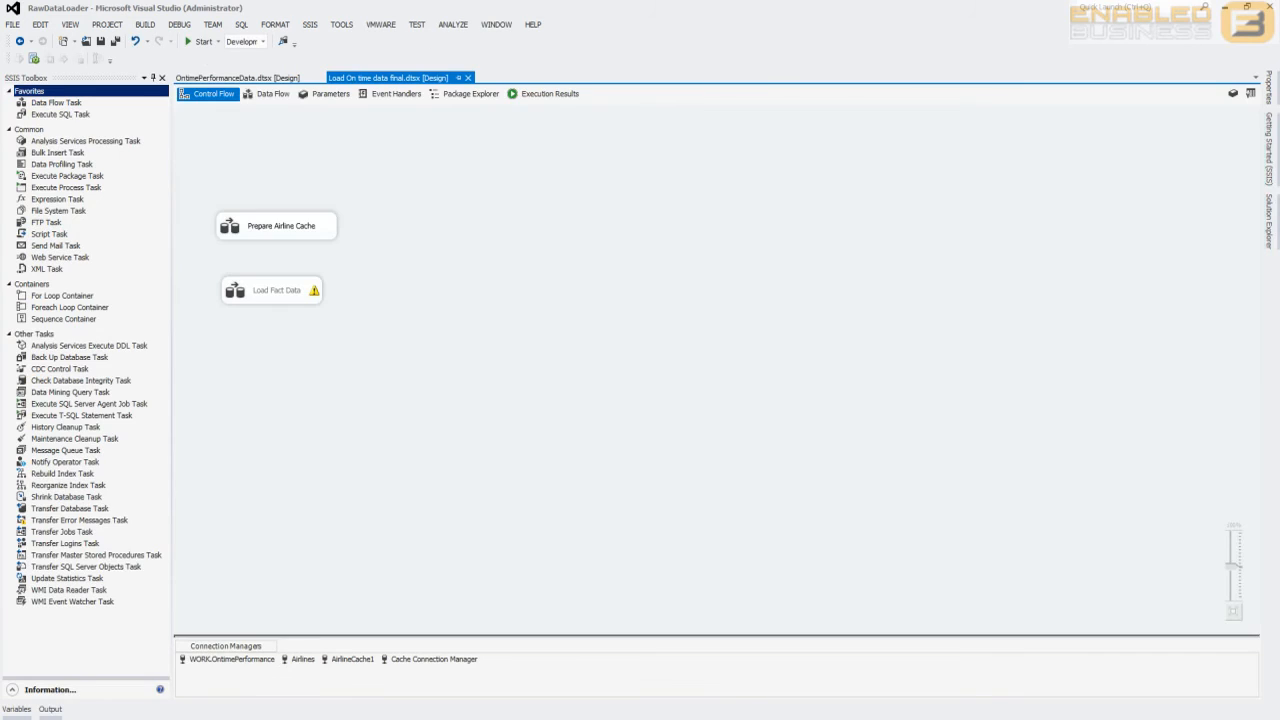
{"action": "left_click", "coordinate": [271, 97]}
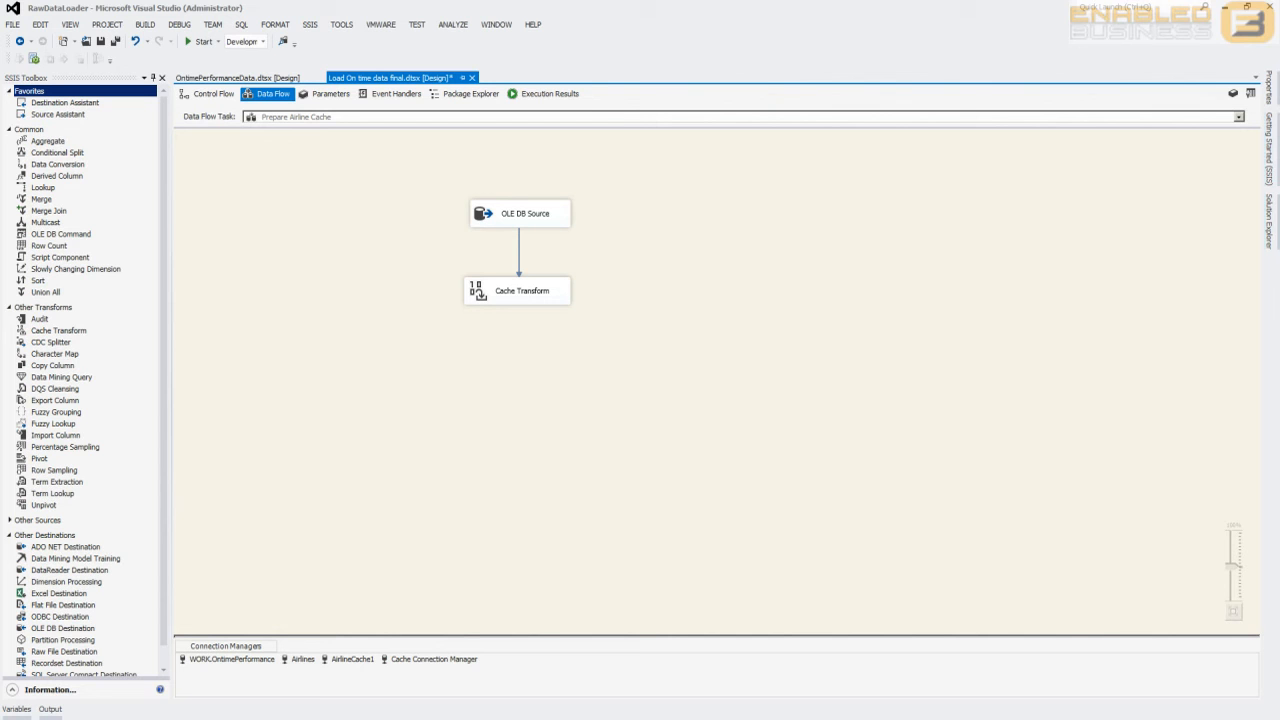
{"action": "left_click", "coordinate": [210, 95]}
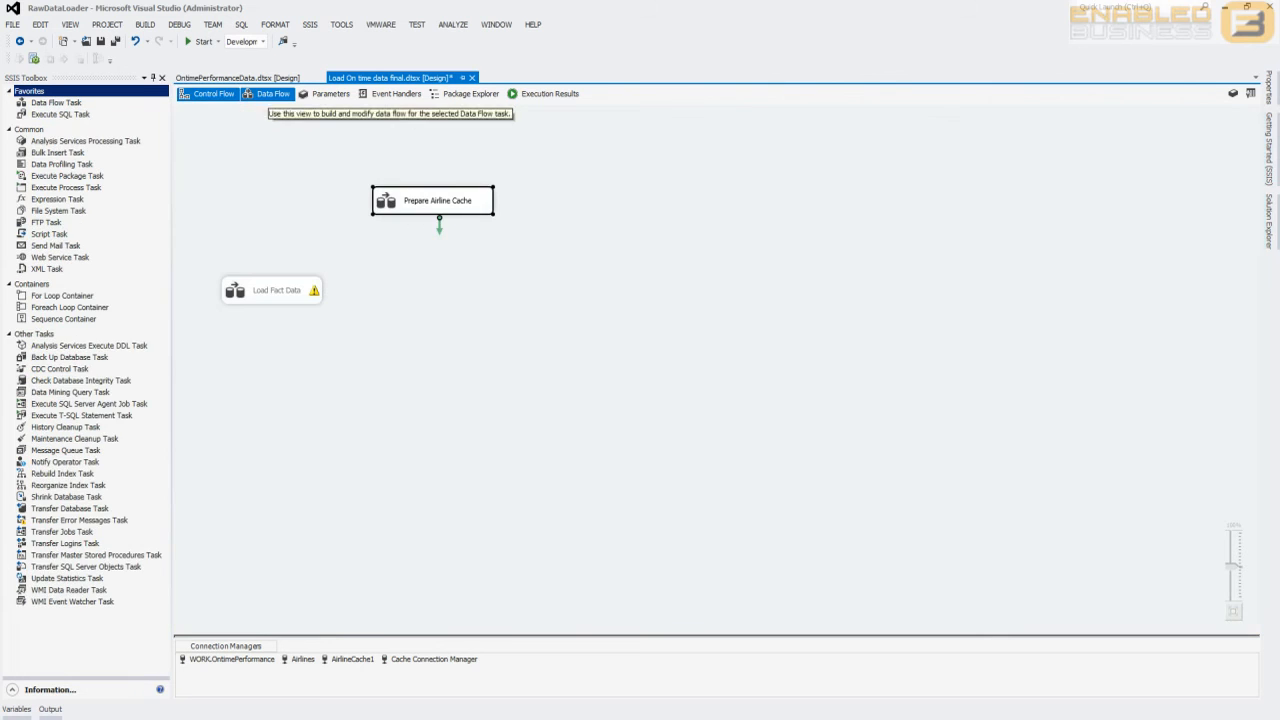
{"action": "left_click", "coordinate": [214, 94]}
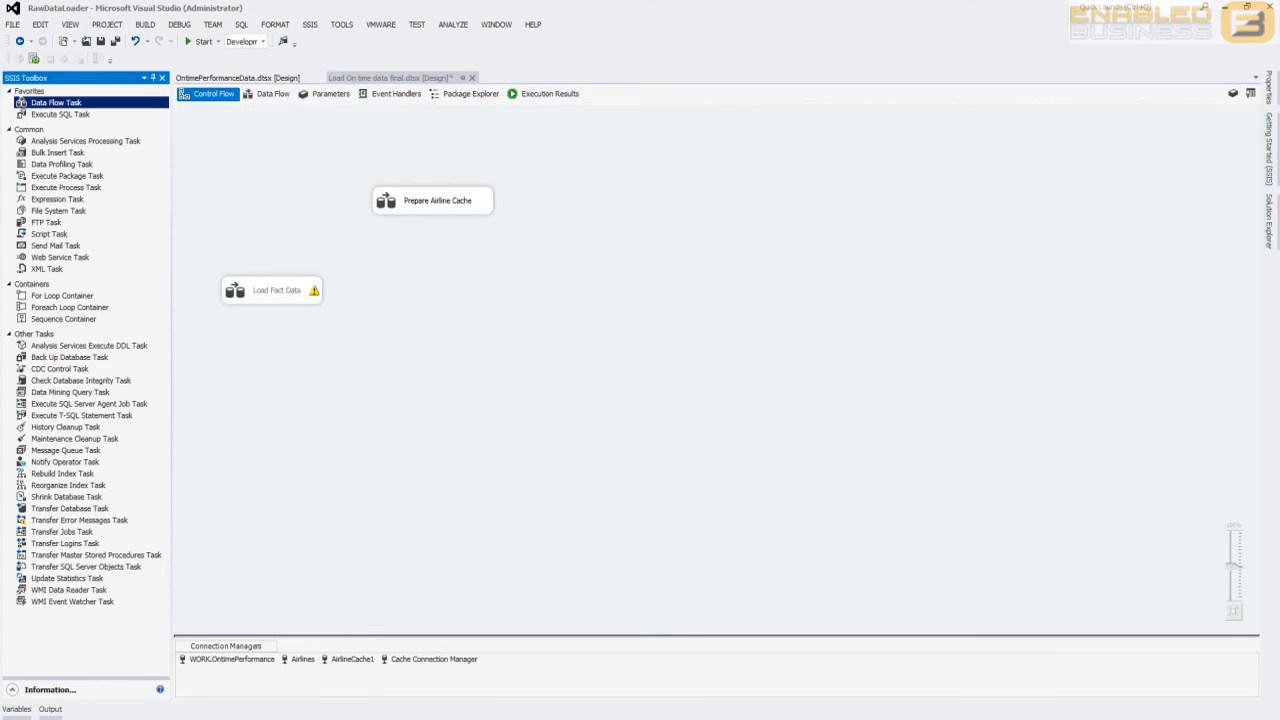
{"action": "left_click", "coordinate": [273, 95]}
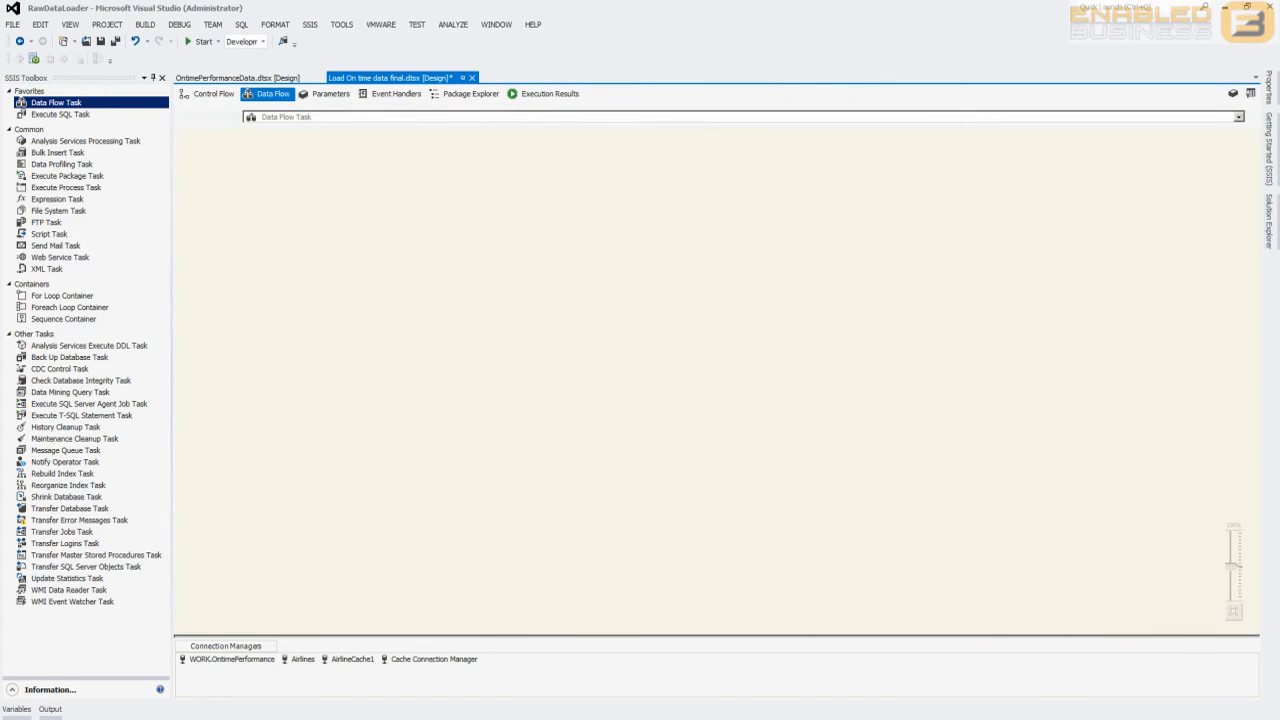
{"action": "left_click", "coordinate": [268, 95]}
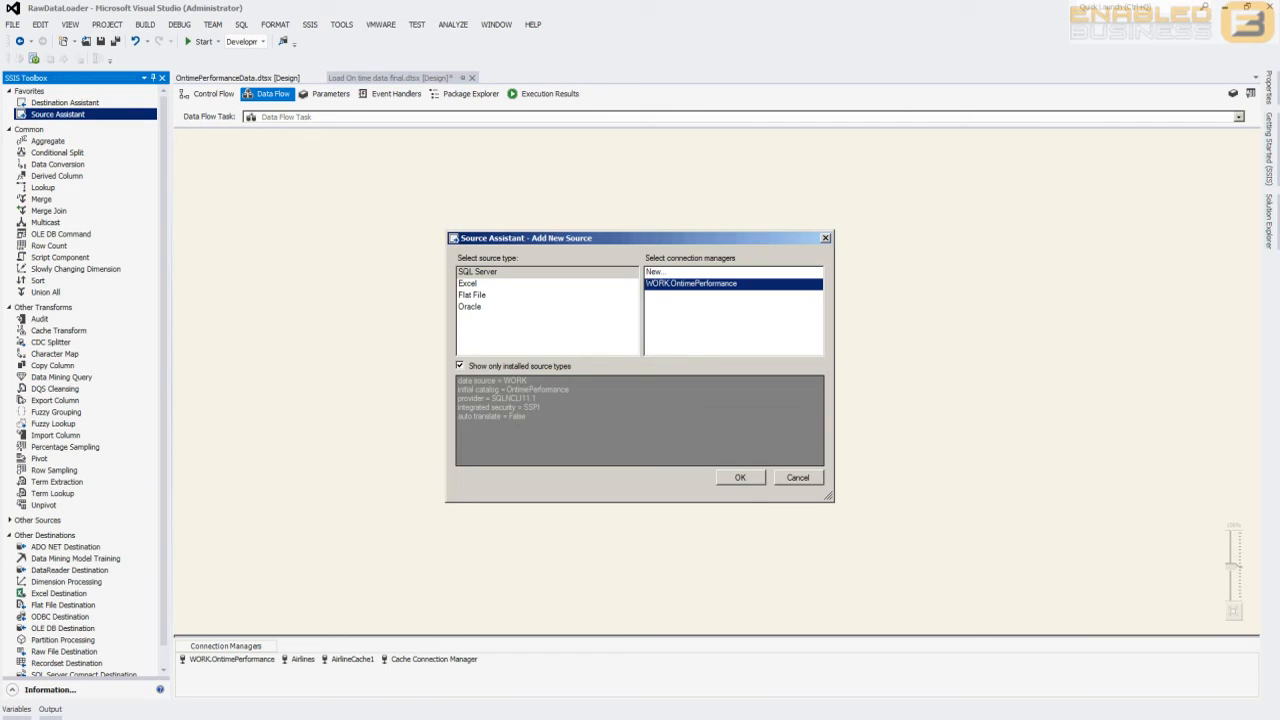
Add a WORK.OntimePerformance OLE DB Source using a SQL command that casts columns to narrower types
{"action": "left_click", "coordinate": [744, 477]}
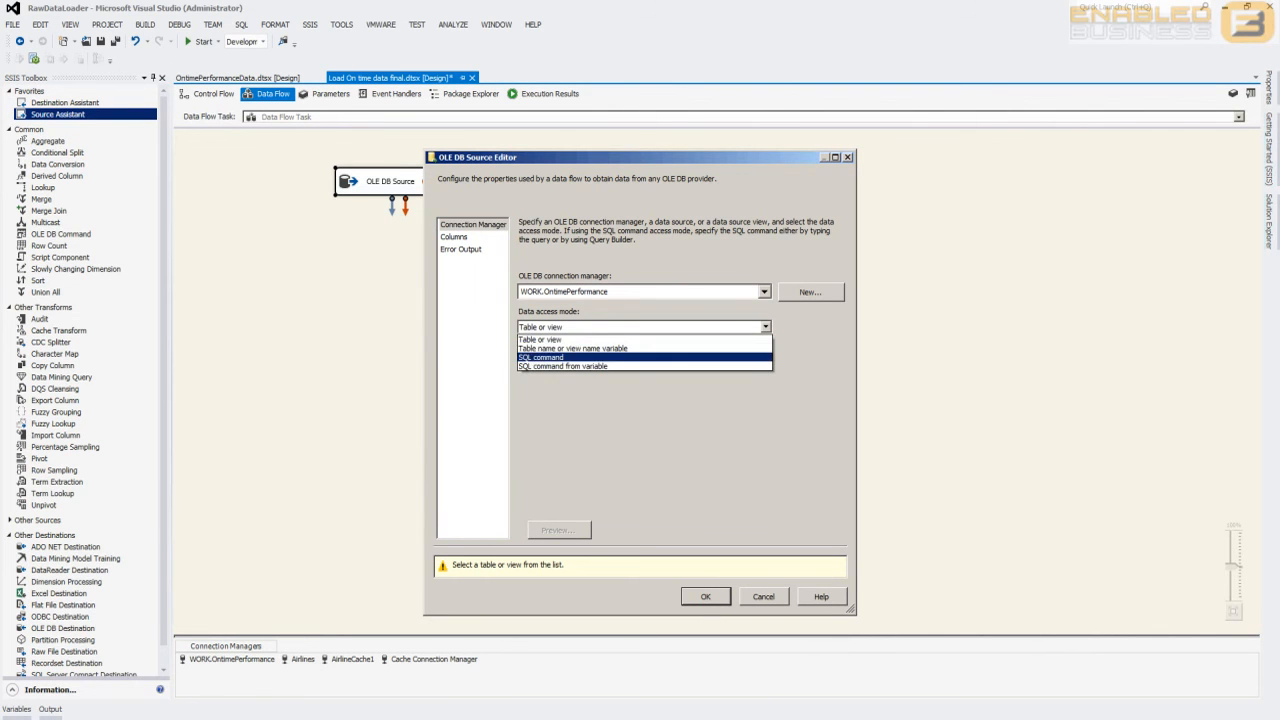
{"action": "left_click", "coordinate": [542, 357]}
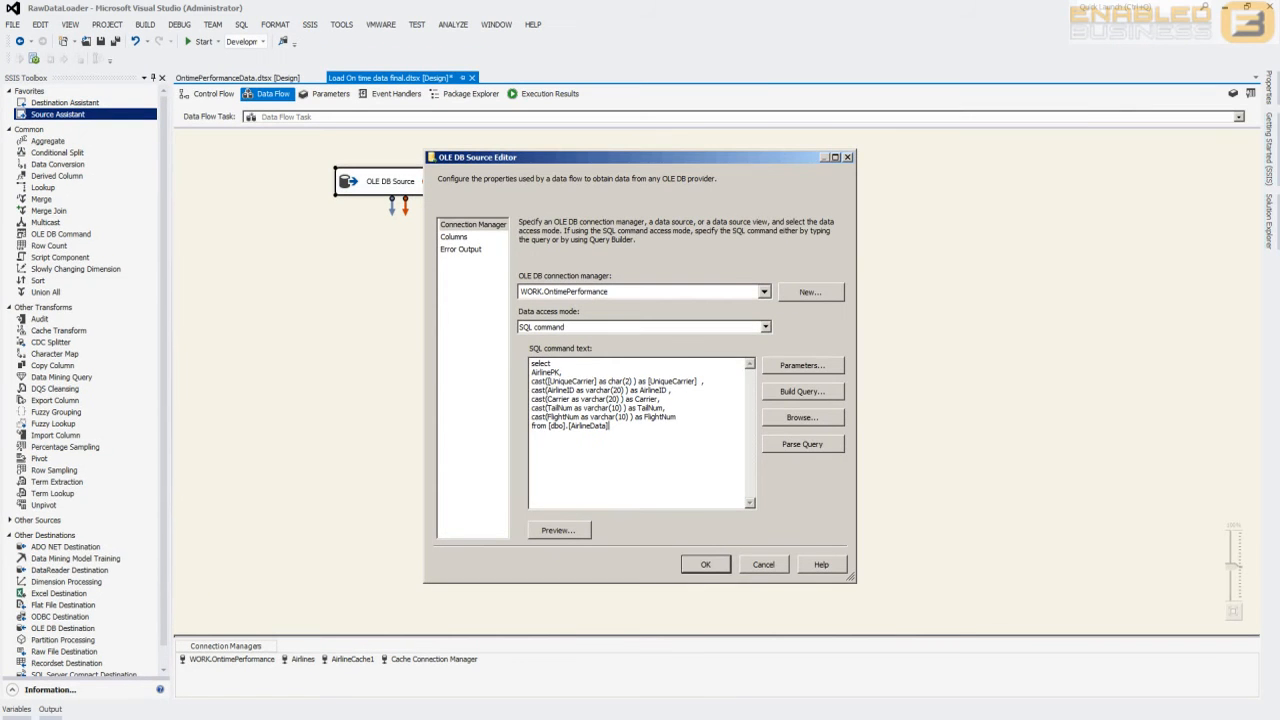
{"action": "left_click", "coordinate": [454, 236]}
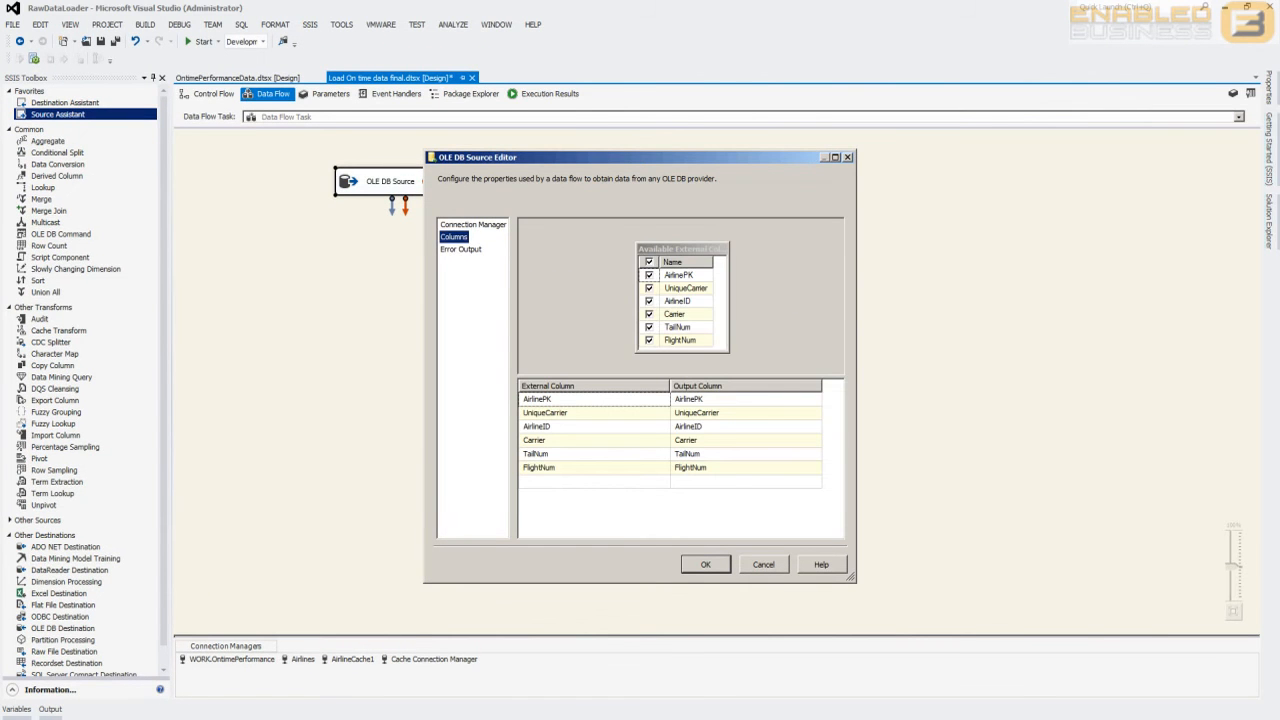
{"action": "left_click", "coordinate": [705, 563]}
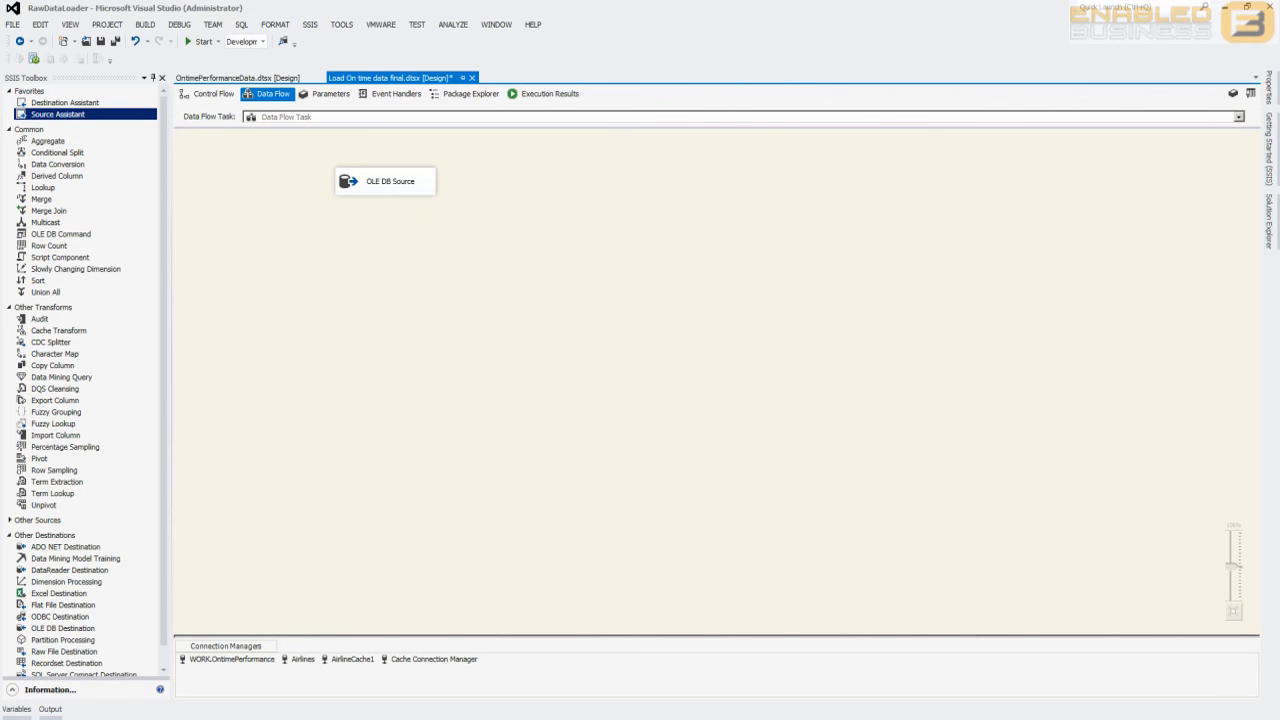
Place a Cache Transform after the OLE DB Source and open its editor
{"action": "left_click", "coordinate": [55, 330]}
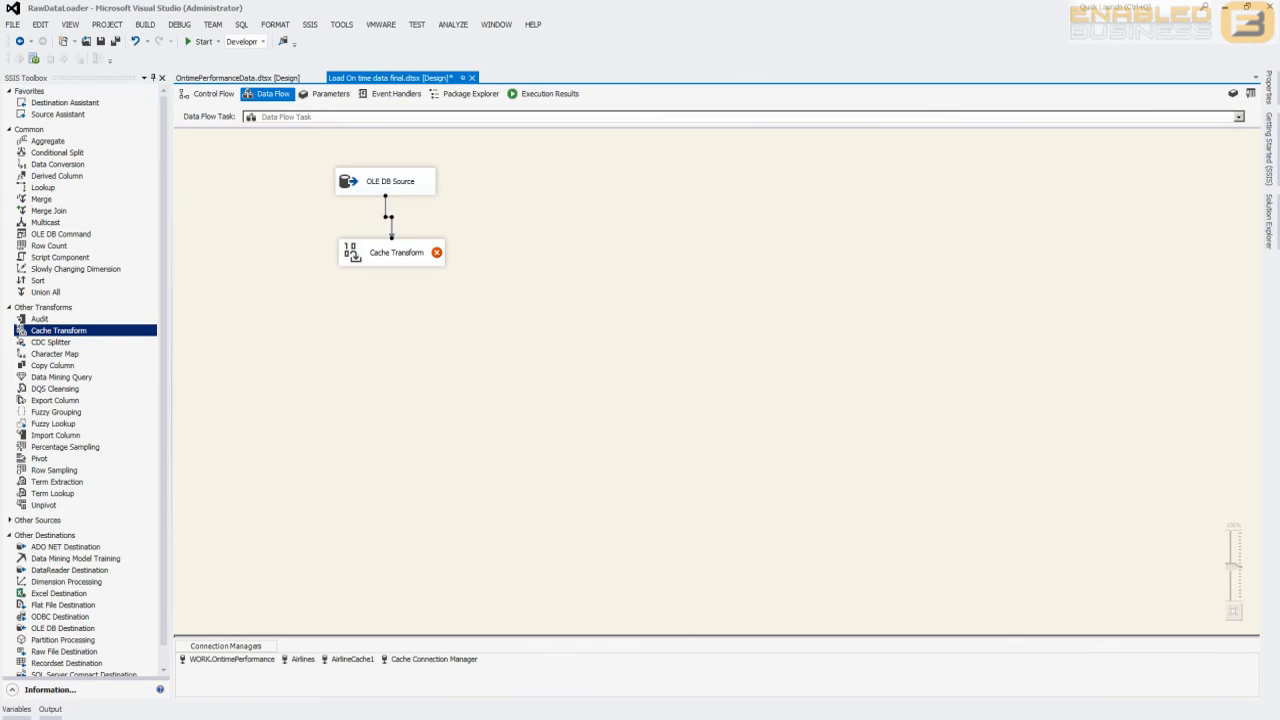
{"action": "double_click", "coordinate": [392, 252]}
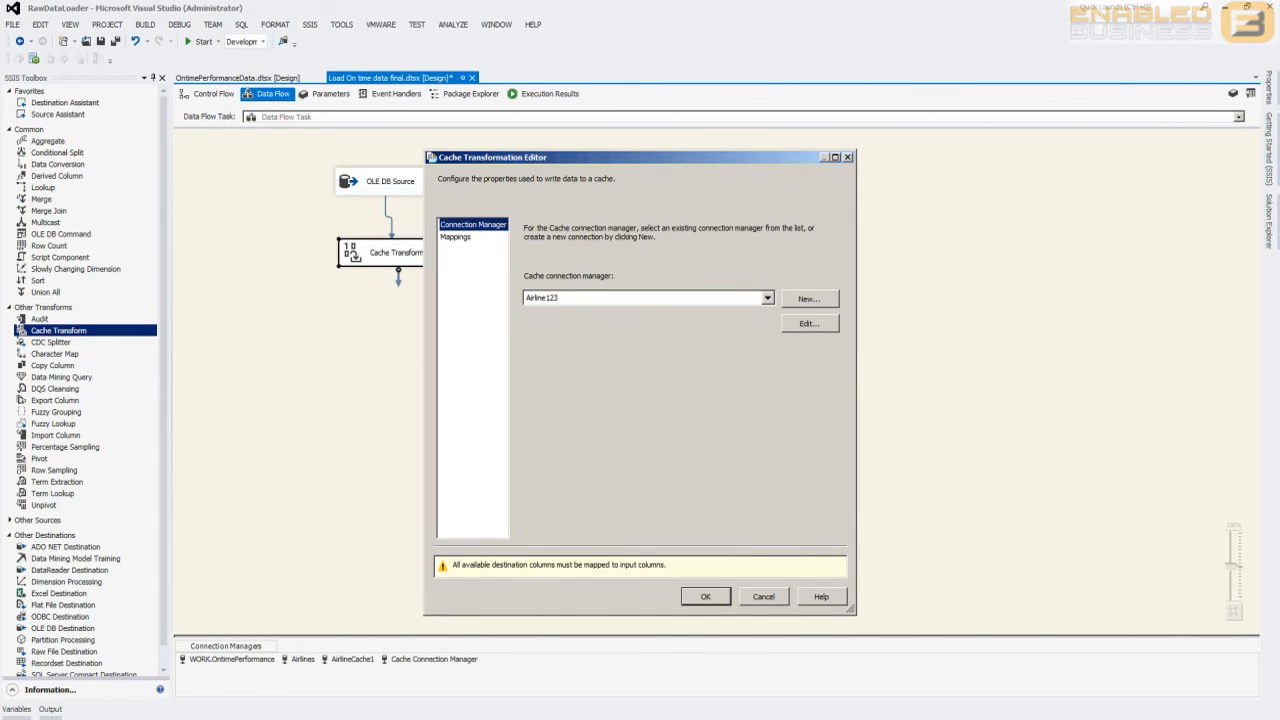
Set the Airline123 cache connection to use file cache C:\TempBuffers\Airlines123.caw, dismissing missing-file errors
{"action": "left_click", "coordinate": [810, 323]}
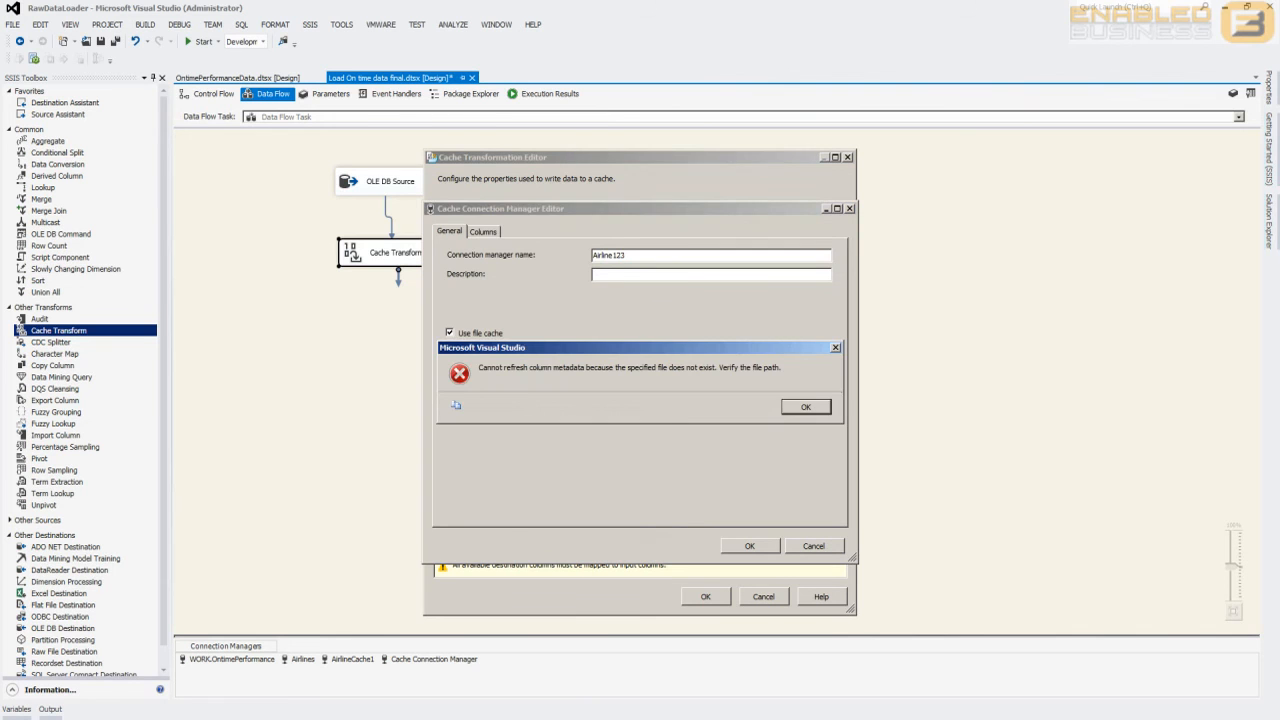
{"action": "left_click", "coordinate": [805, 406]}
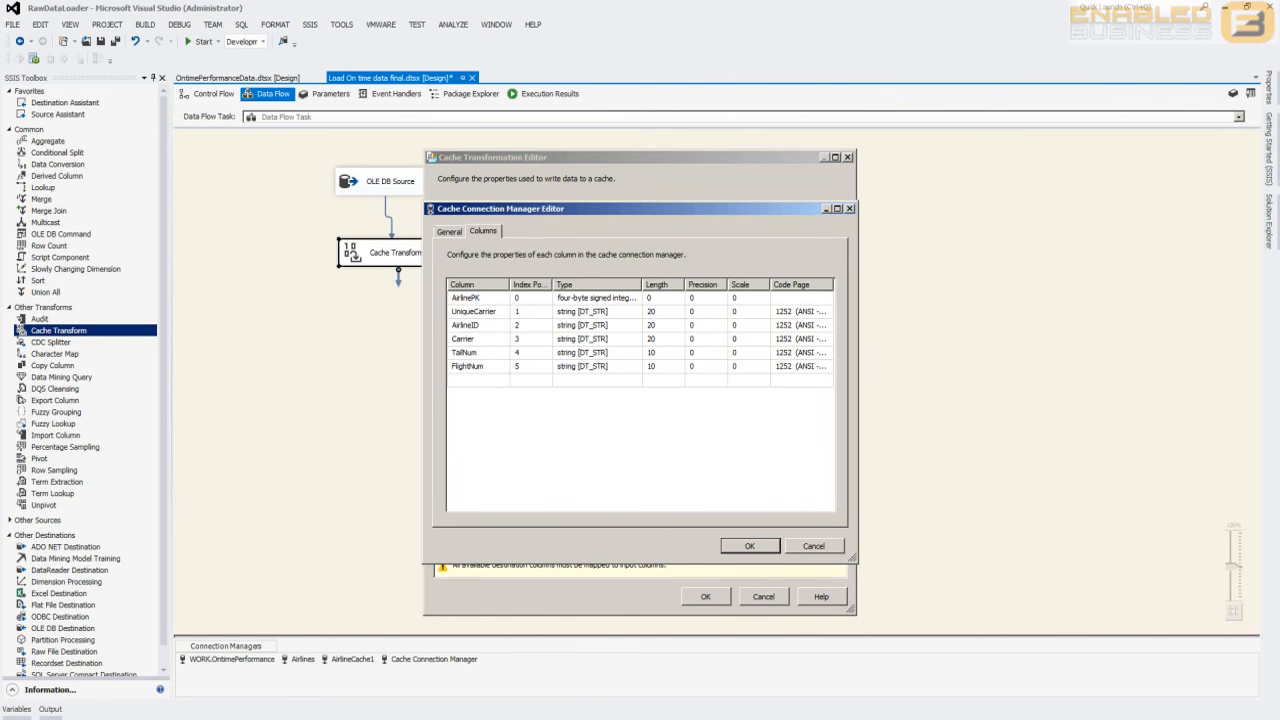
{"action": "left_click", "coordinate": [448, 231]}
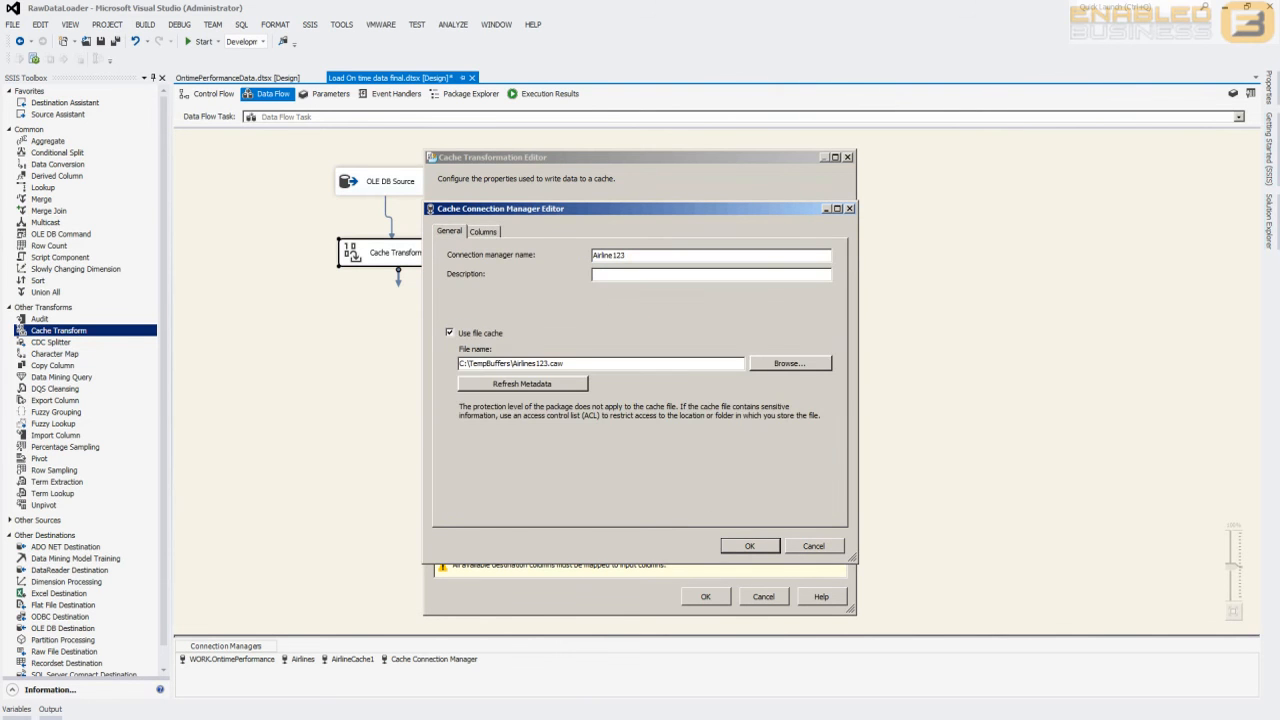
{"action": "left_click", "coordinate": [522, 383]}
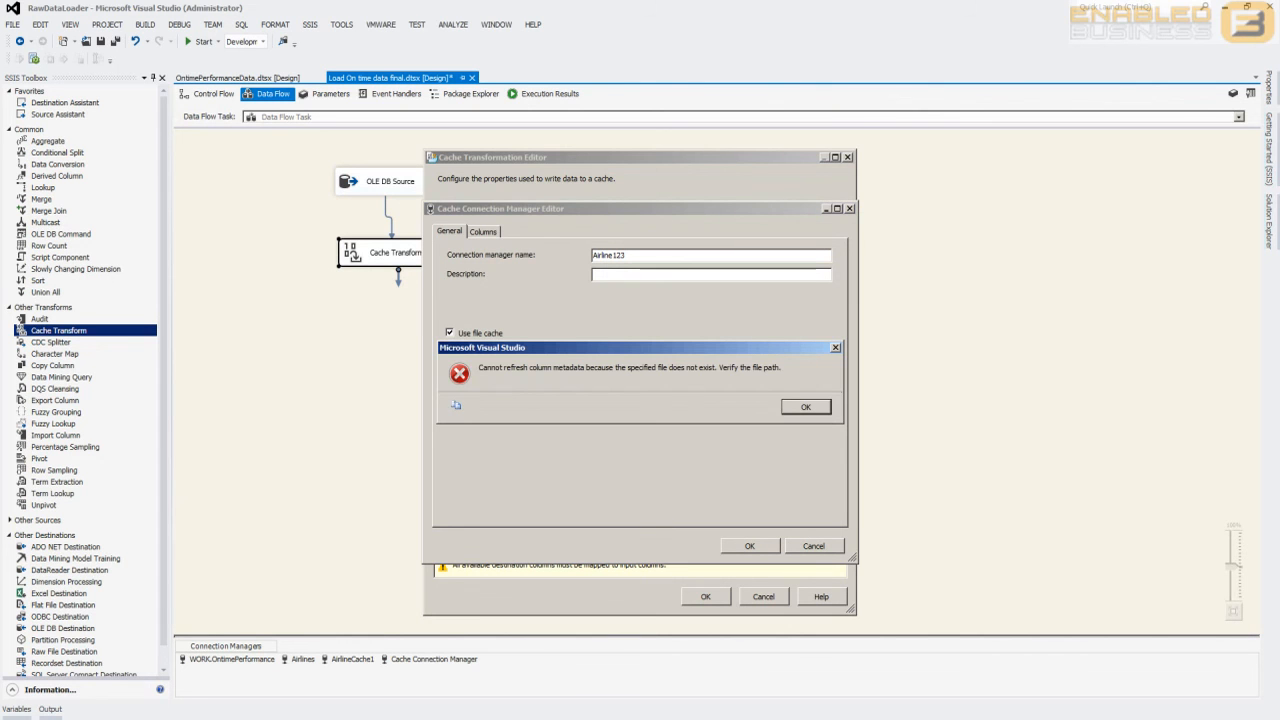
{"action": "left_click", "coordinate": [805, 406]}
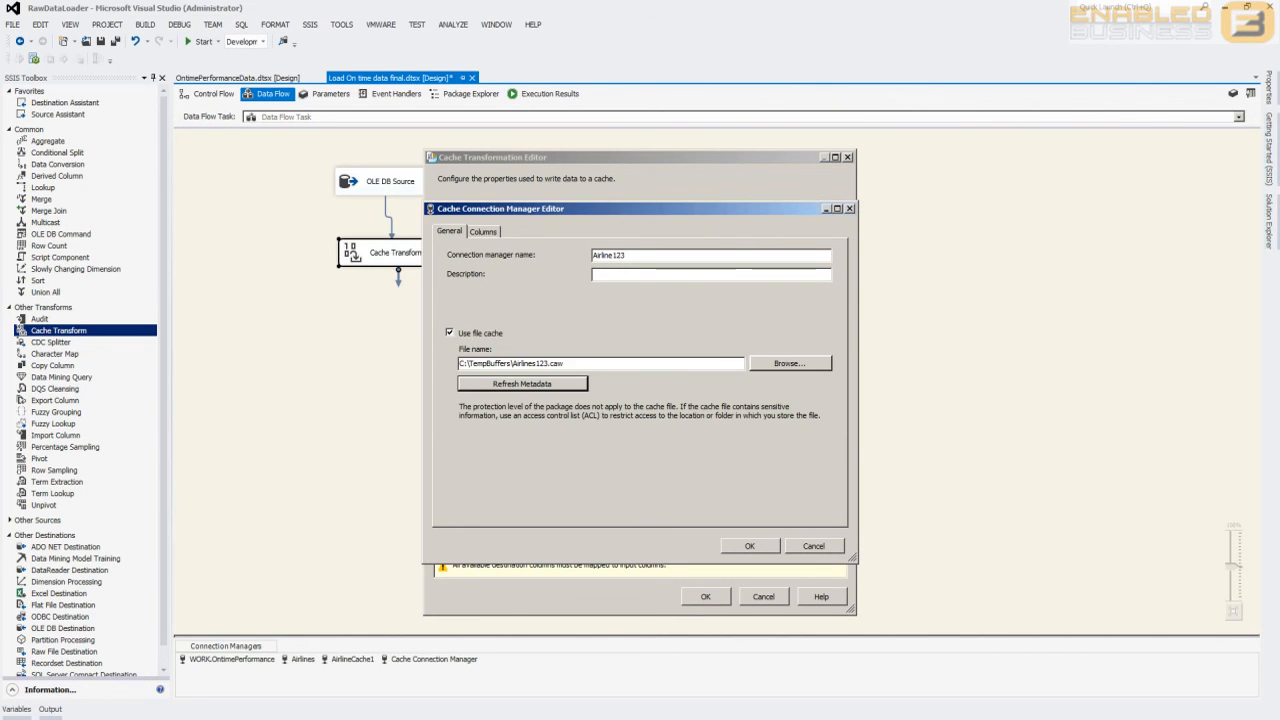
Review the six airline cache columns and accept both the connection and Cache Transform
{"action": "left_click", "coordinate": [482, 231]}
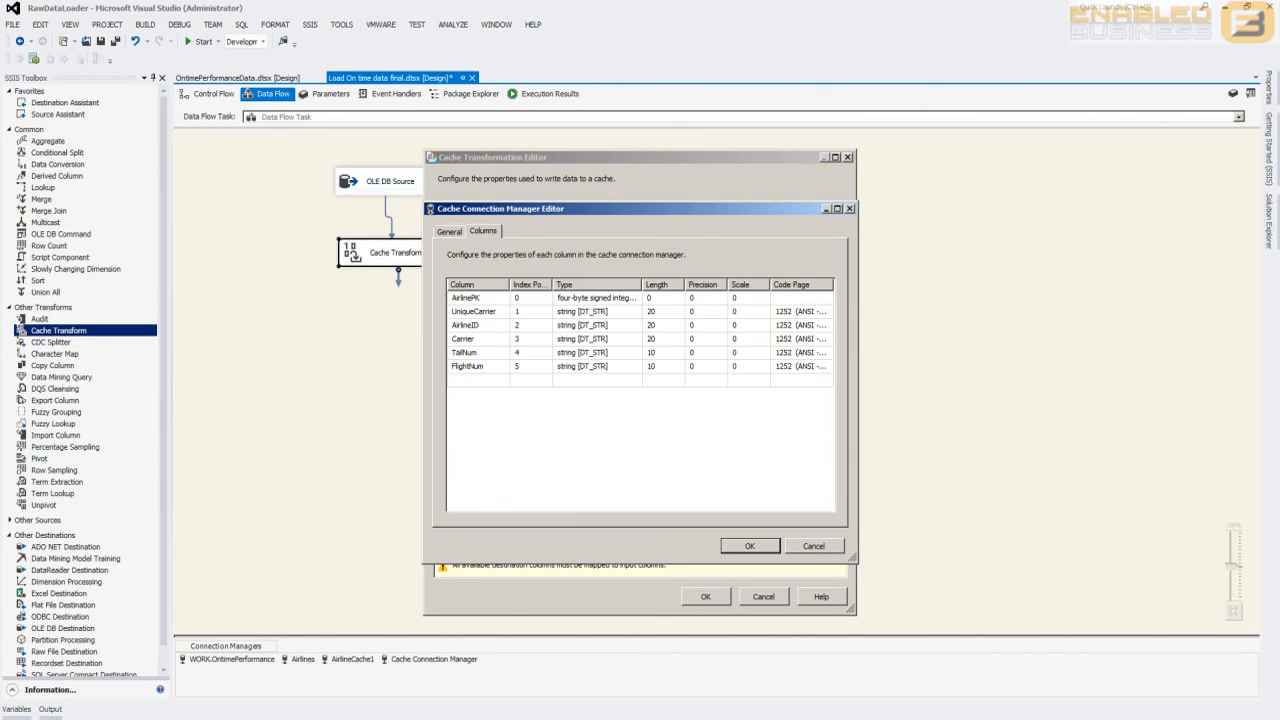
{"action": "left_click", "coordinate": [750, 545]}
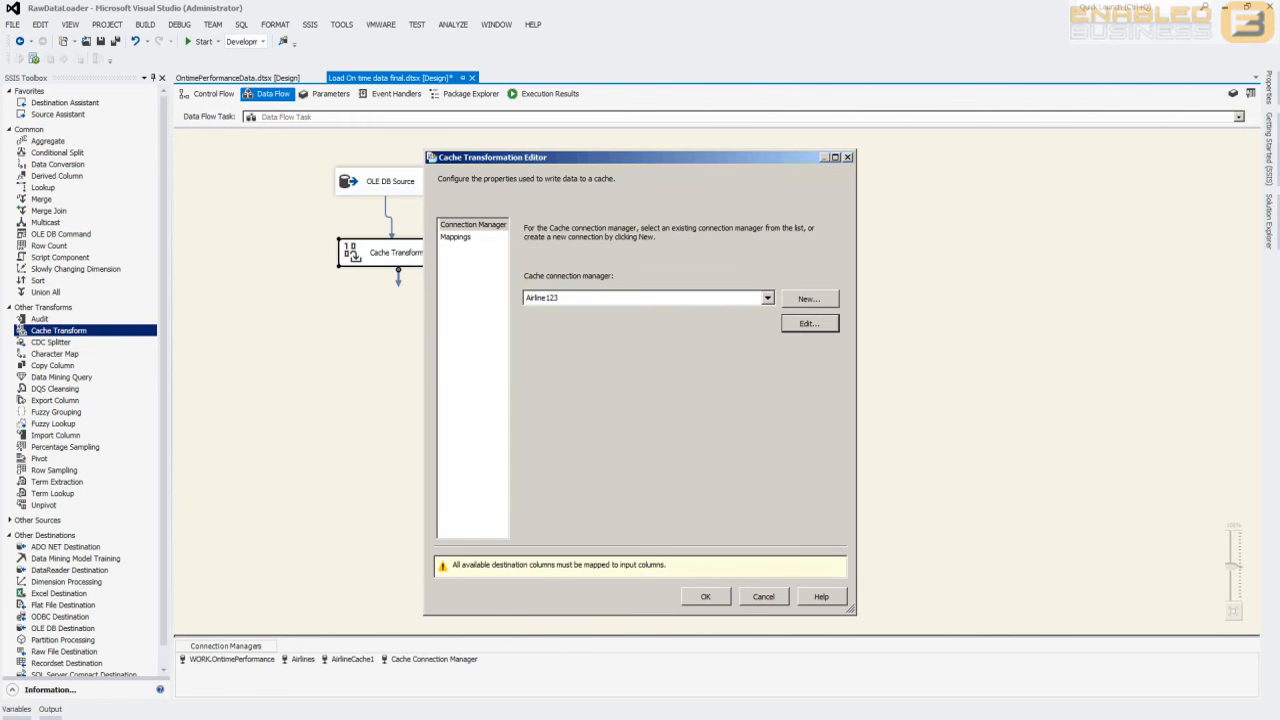
{"action": "left_click", "coordinate": [763, 596]}
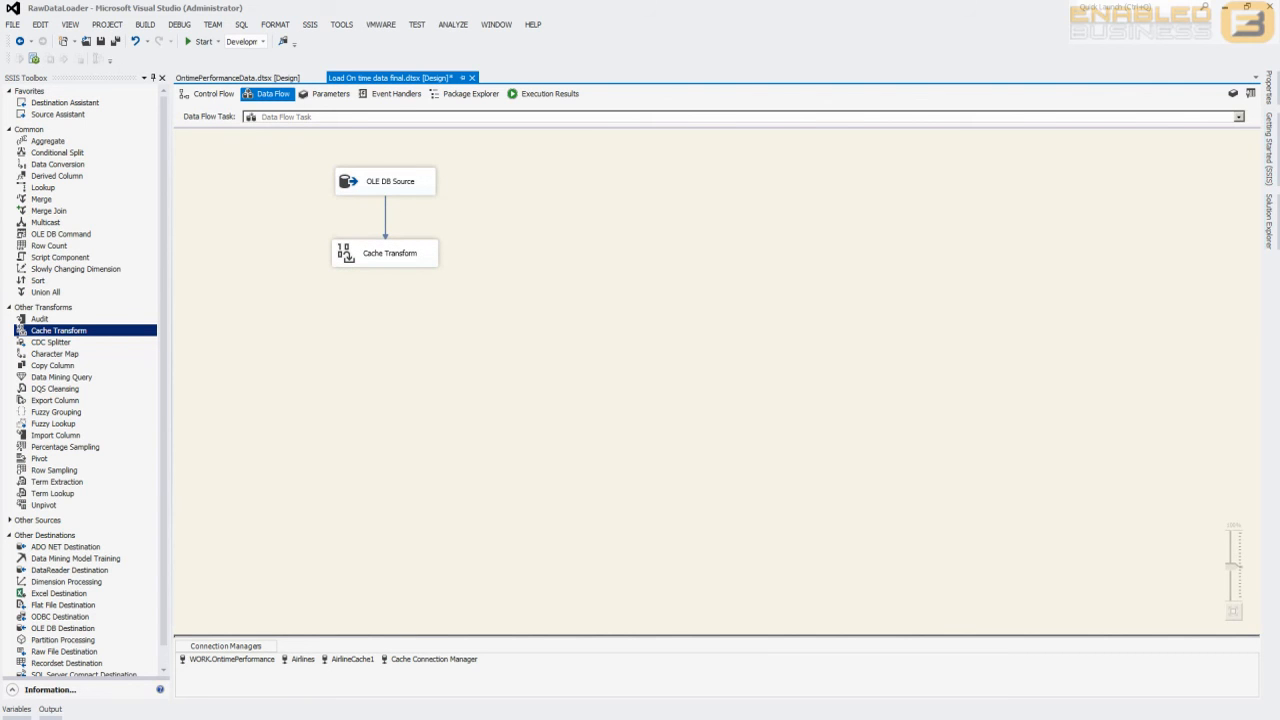
Review the OLE DB Source query unchanged, then bring up the Data Flow Task's actions in Control Flow
{"action": "double_click", "coordinate": [385, 181]}
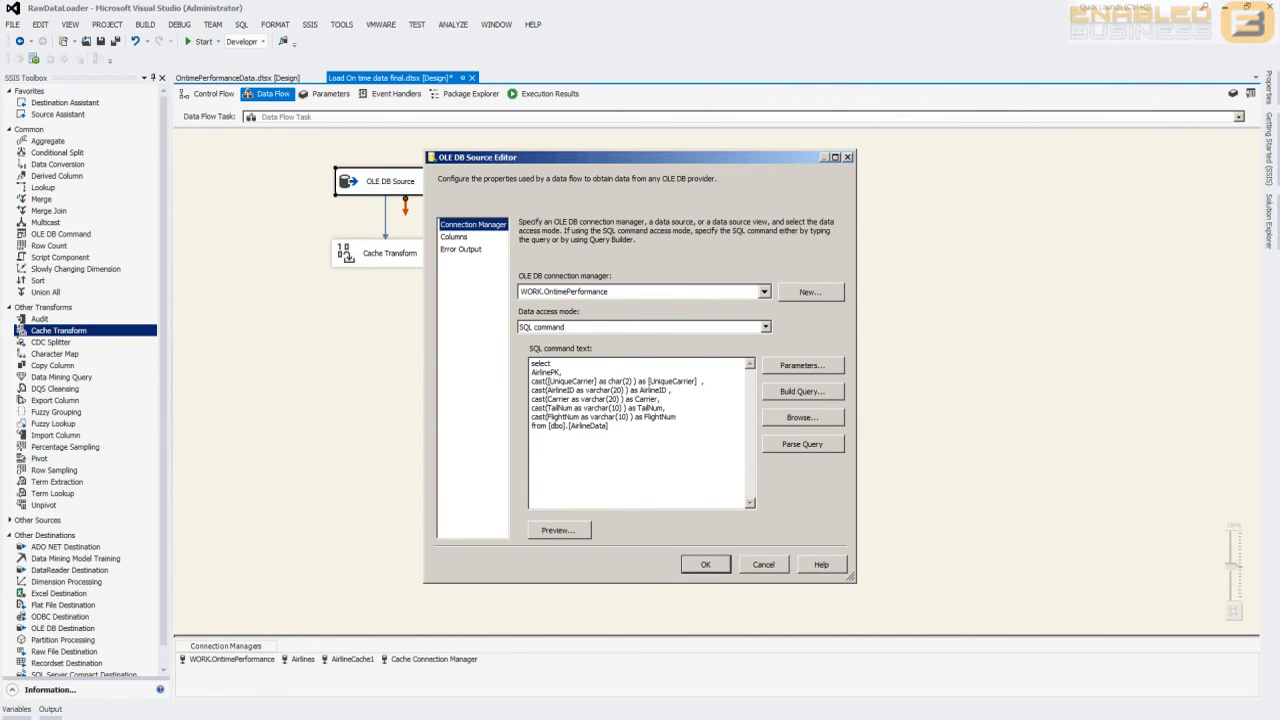
{"action": "left_click", "coordinate": [451, 237]}
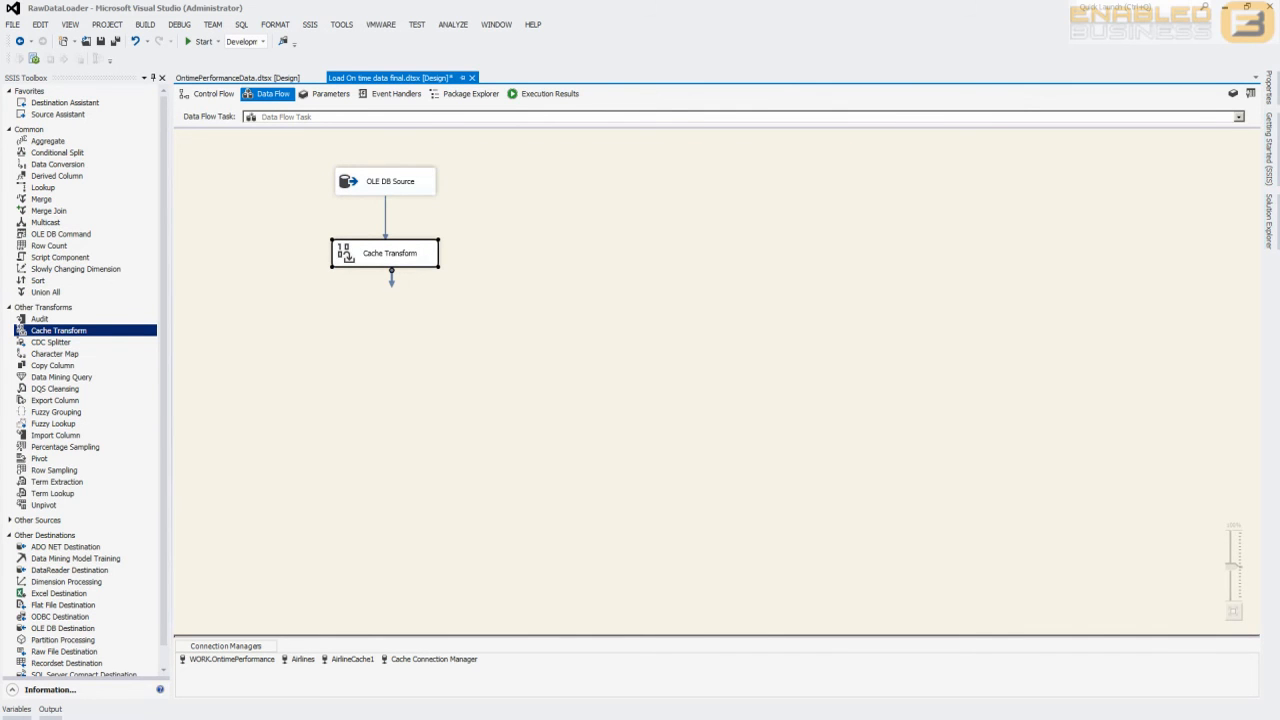
{"action": "left_click", "coordinate": [210, 98]}
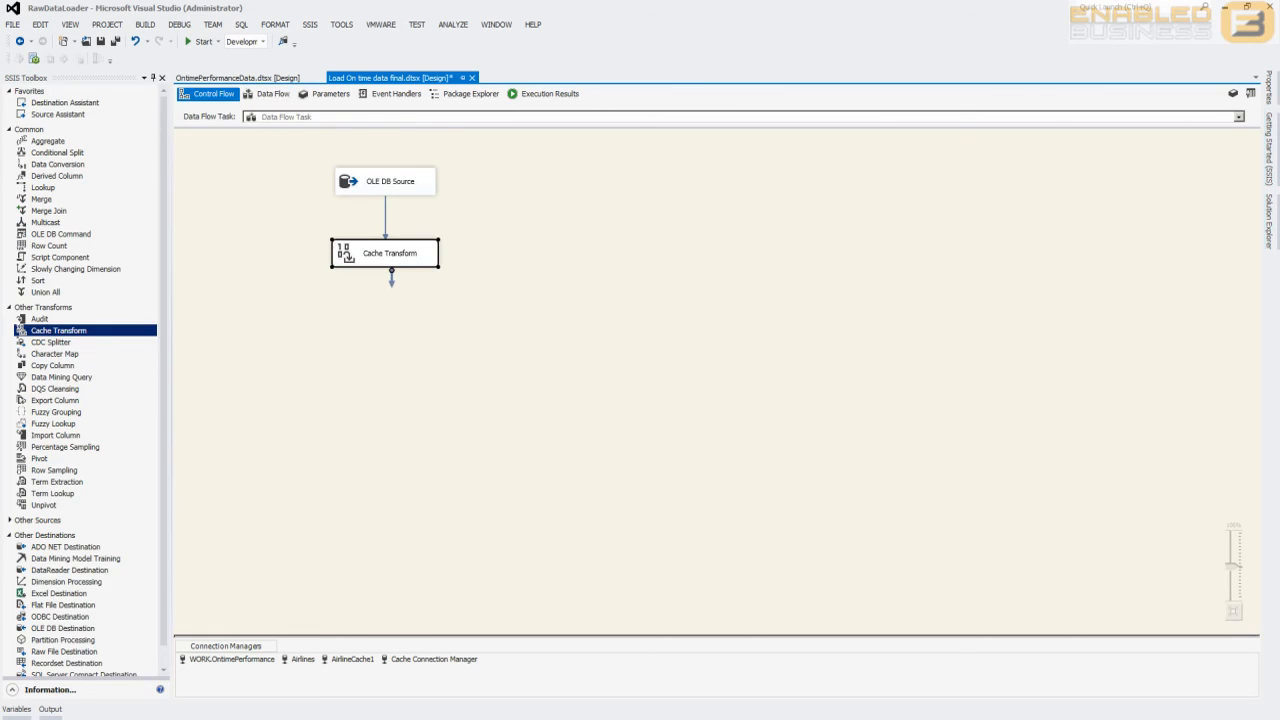
{"action": "right_click", "coordinate": [637, 207]}
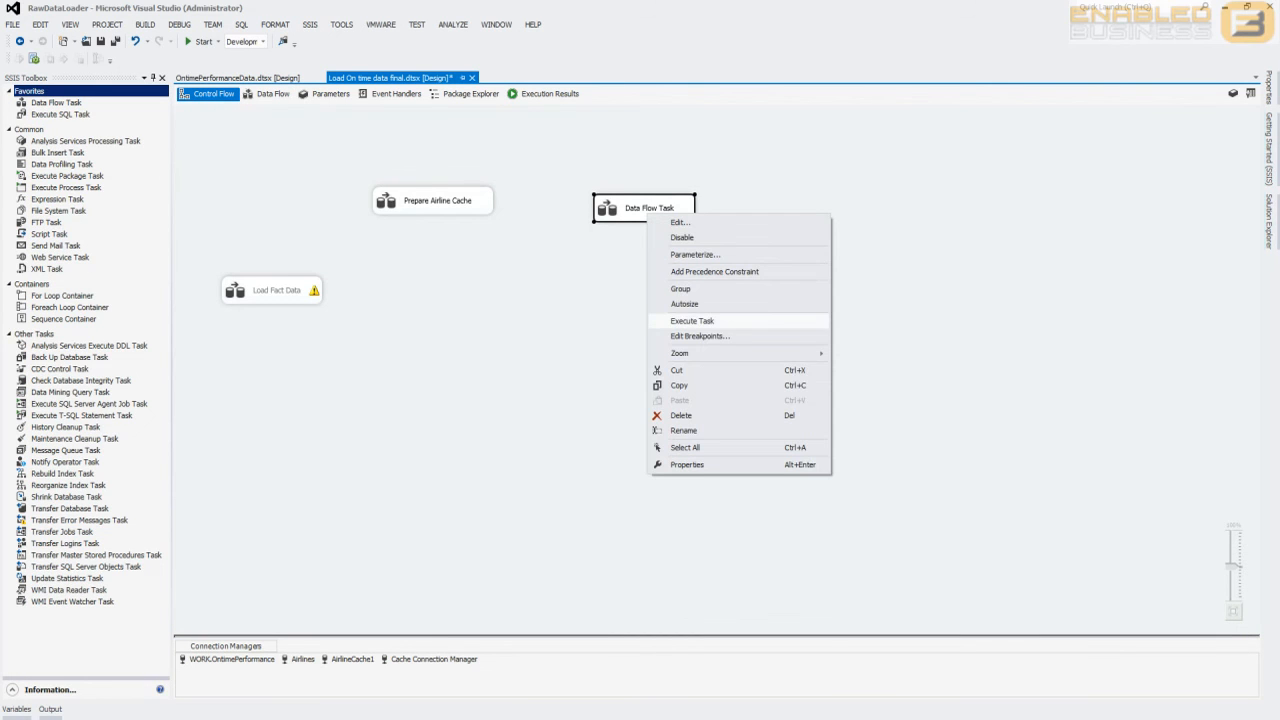